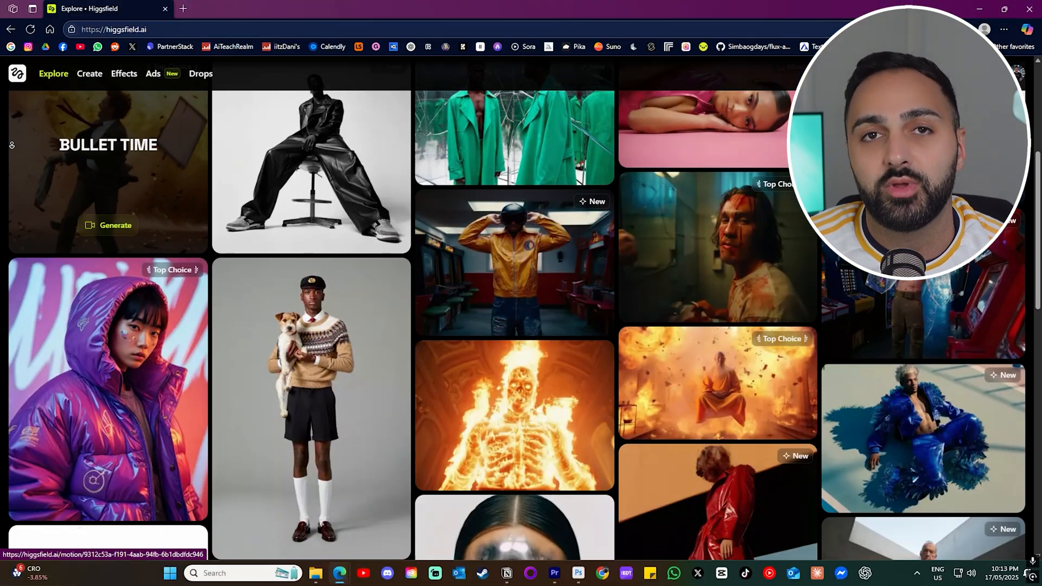
Browse down the explore feed and go to the Pricing page with the Free, Basic, Pro and Ultimate plans.
scroll("down", 3)
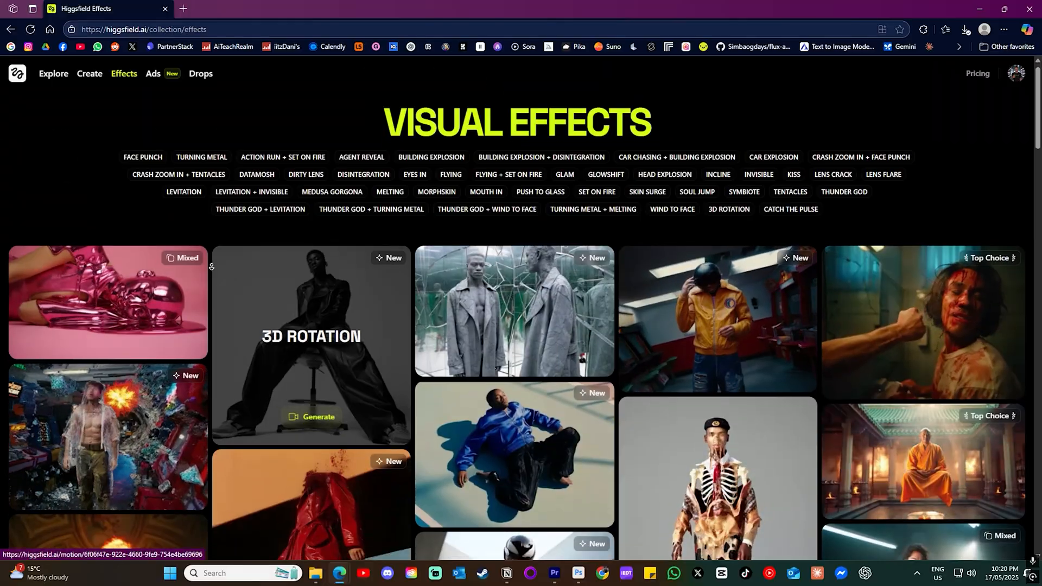
scroll("down", 3)
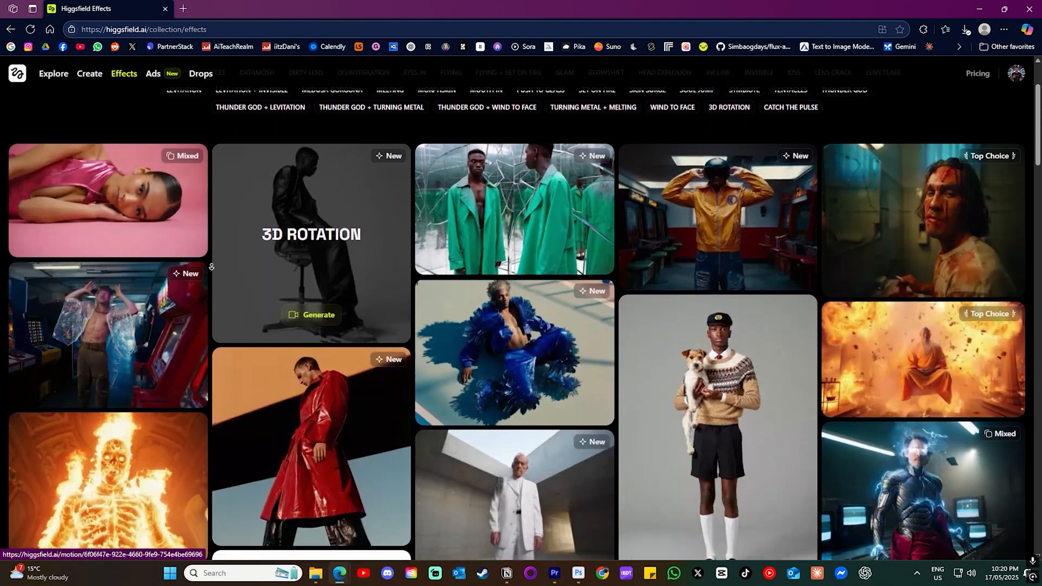
left_click(977, 73)
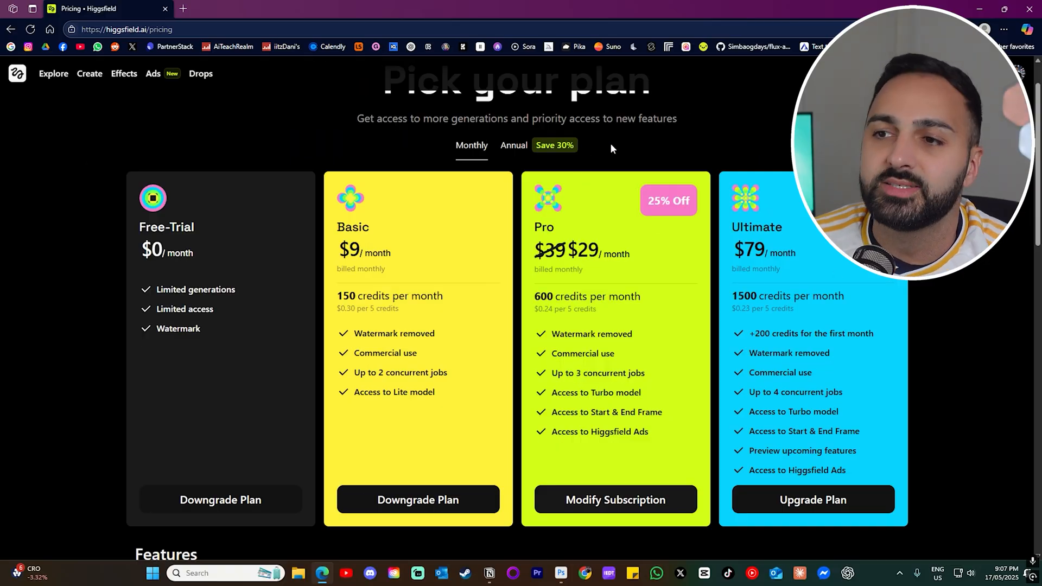
mouse_move(560, 227)
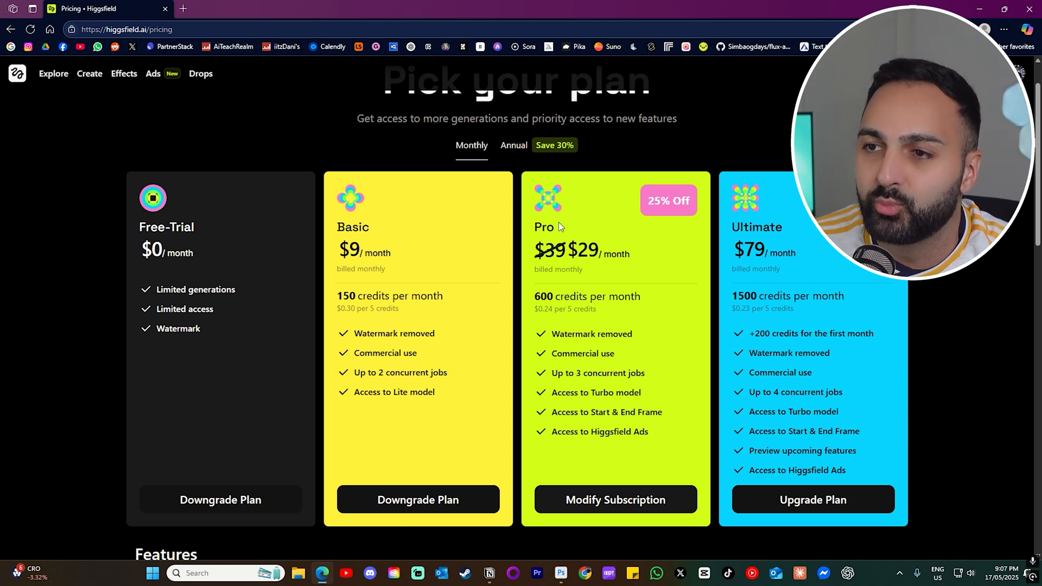
double_click(582, 253)
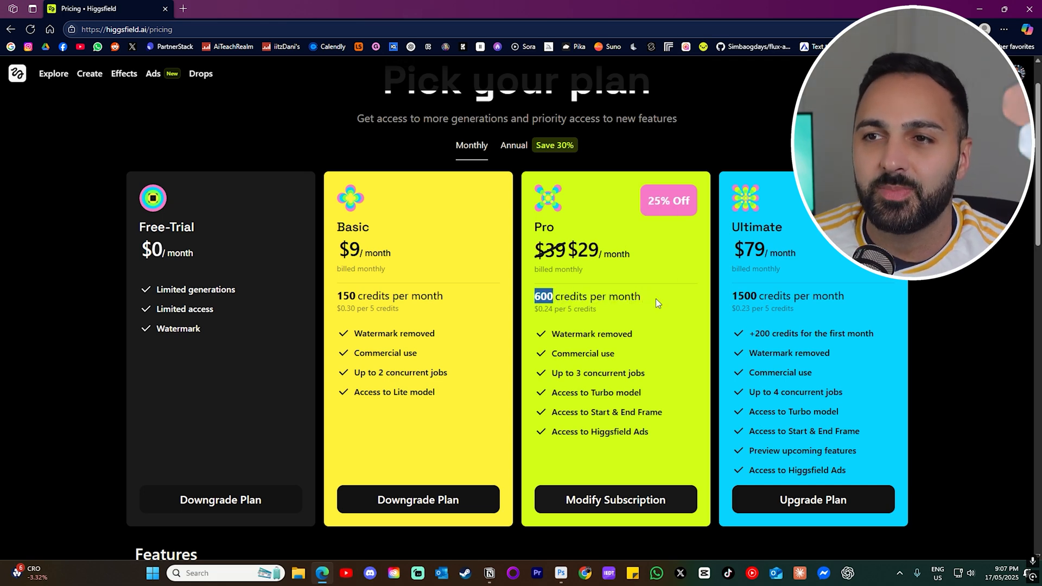
mouse_move(990, 340)
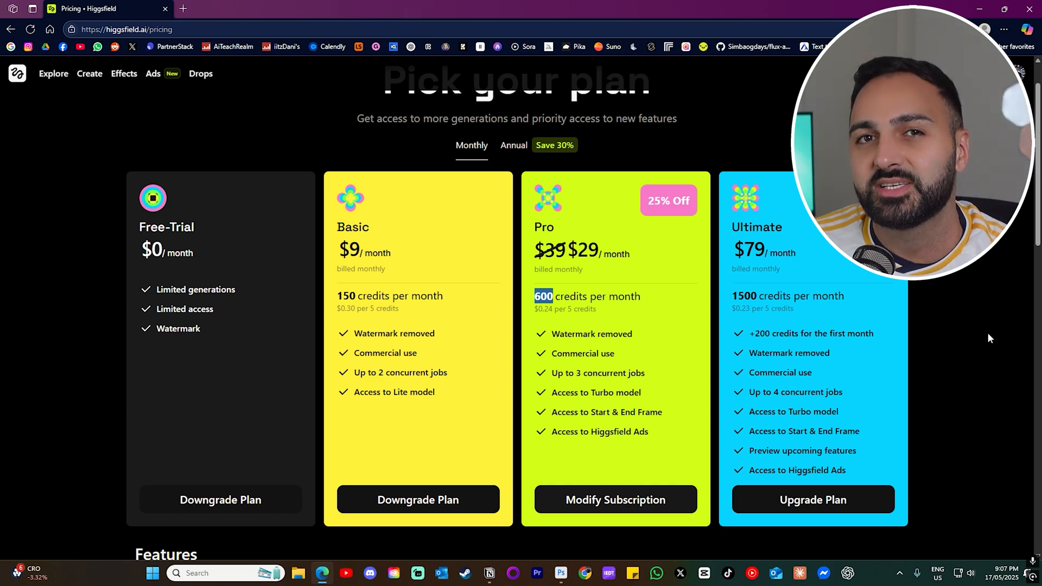
From the explore feed, view the Face Punch effect page and return to the feed.
left_click(53, 72)
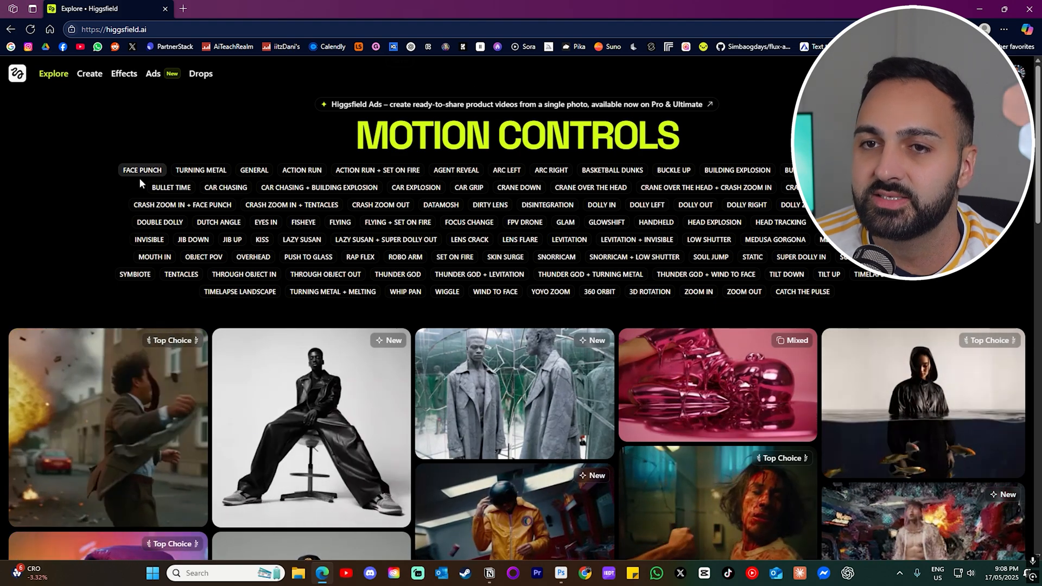
left_click(141, 170)
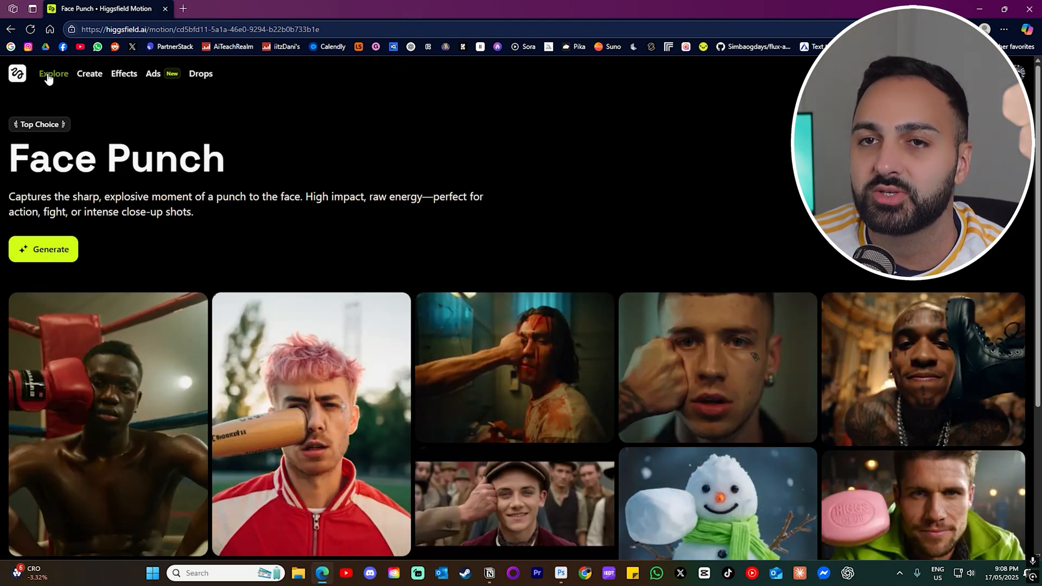
left_click(54, 74)
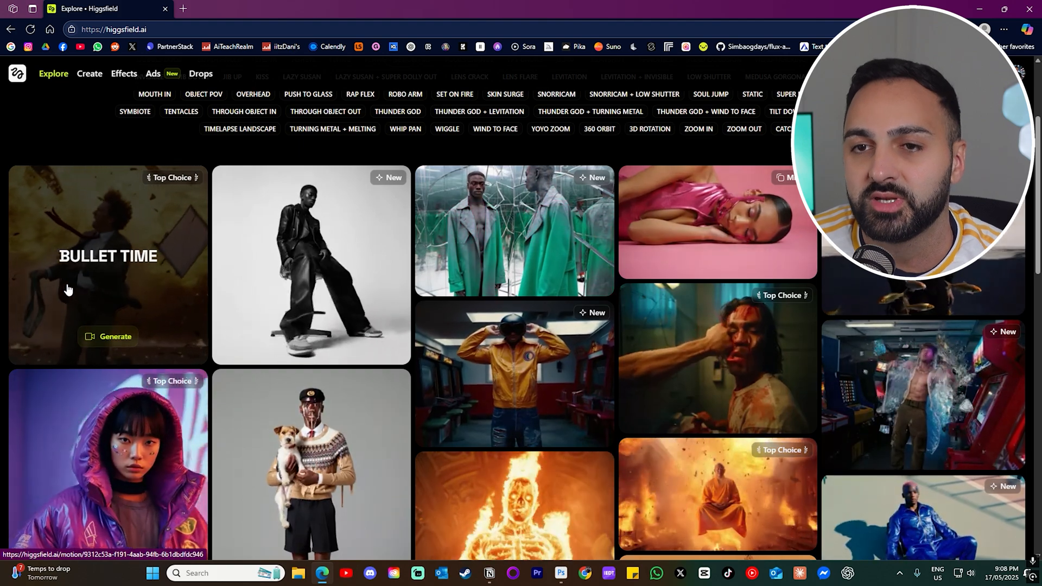
In the Effects collection, view the Action Run × Set on Fire effect and its example clips.
left_click(124, 73)
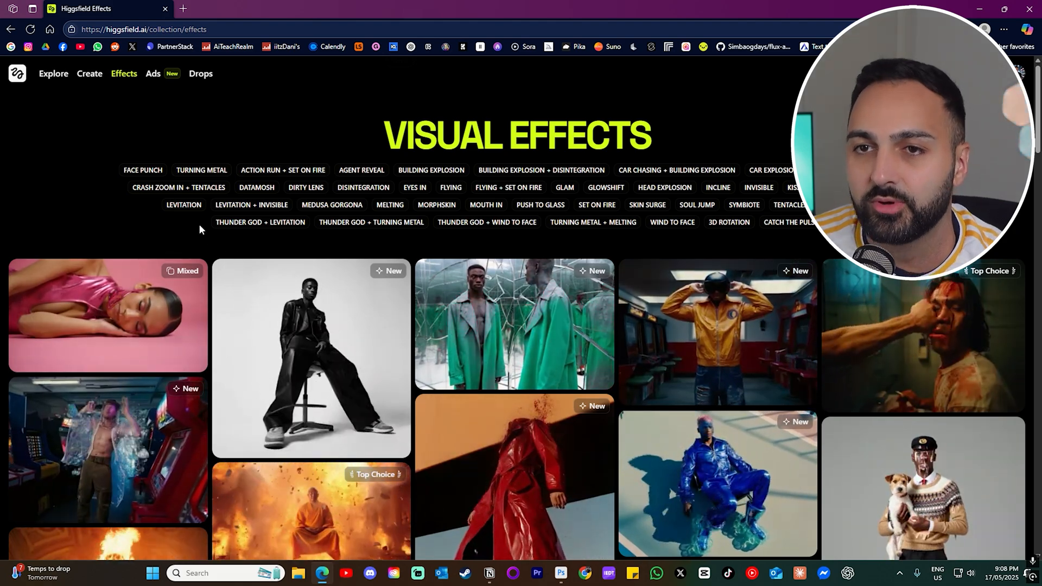
left_click(282, 171)
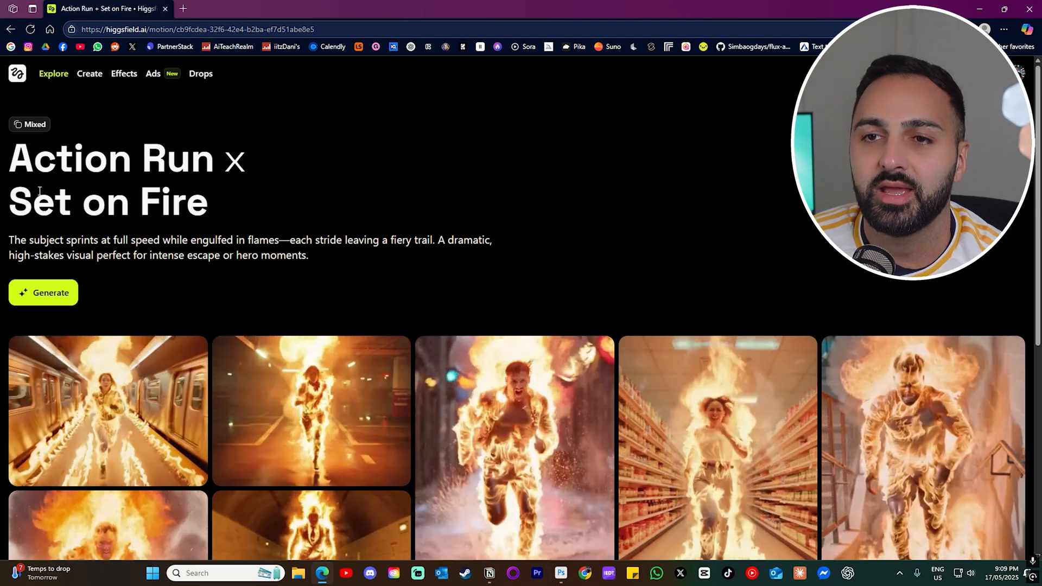
scroll("down", 3)
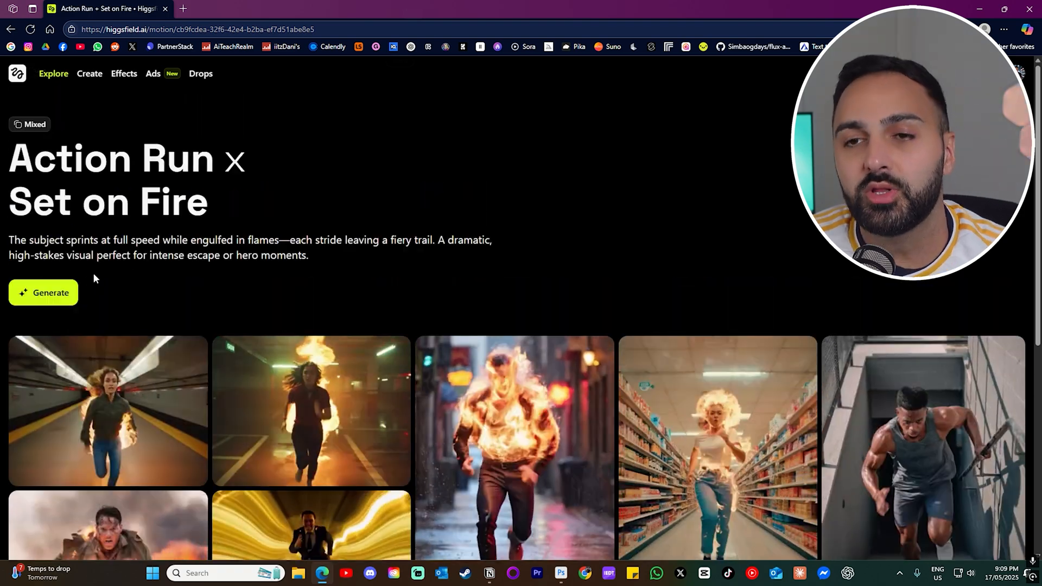
Generate with the Action Run × Set on Fire pair and play the Metaverse Hotel clip.
left_click(42, 292)
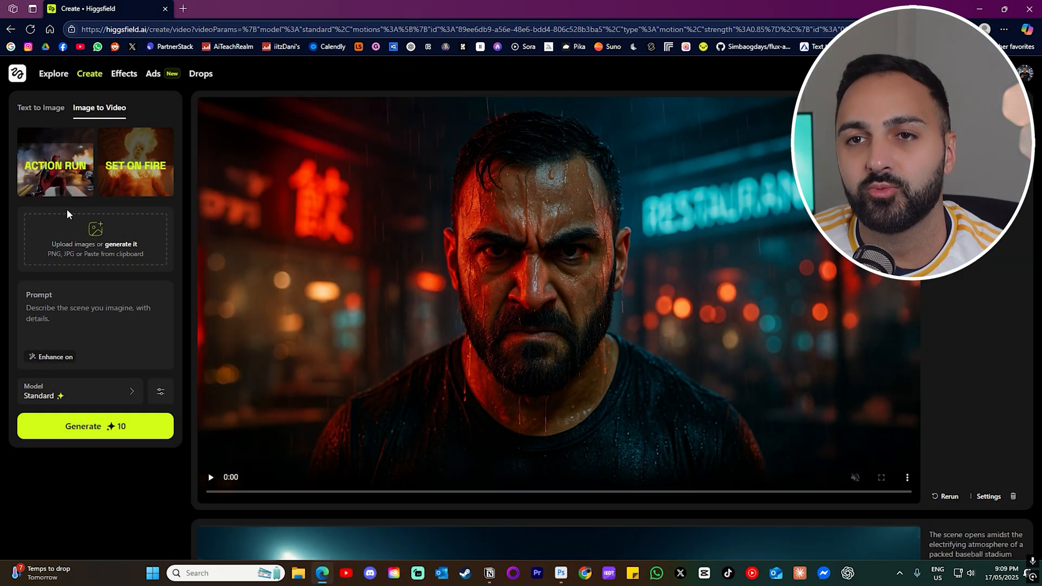
mouse_move(105, 241)
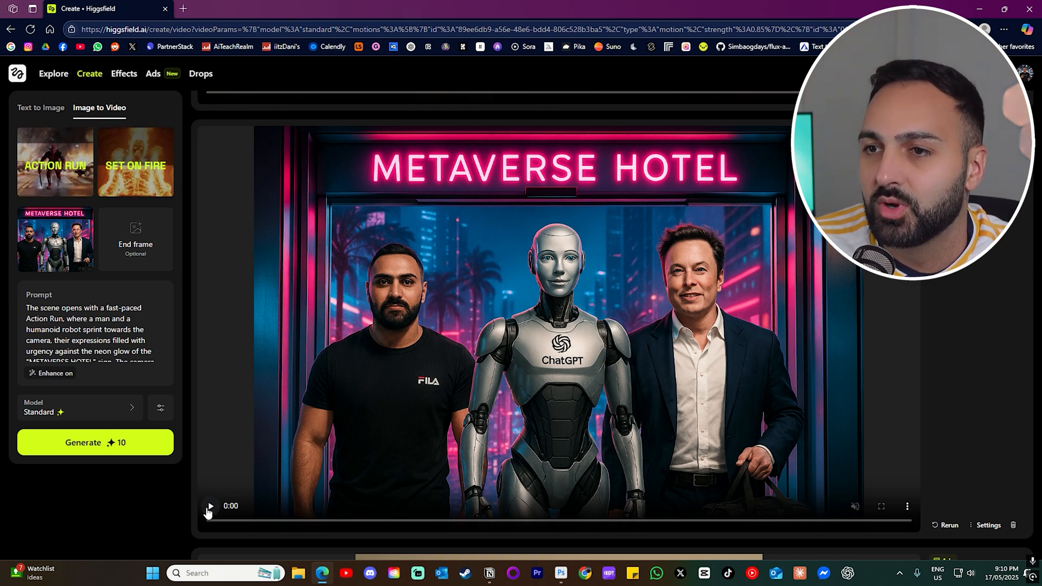
left_click(210, 506)
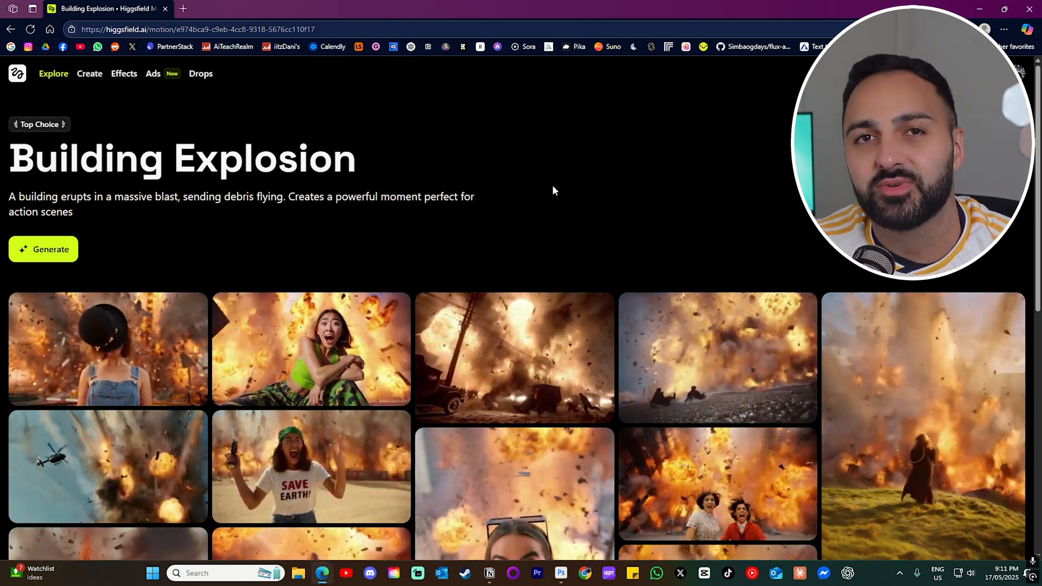
Generate with Building Explosion and play the clip of the man before the exploding skyscraper.
left_click(43, 249)
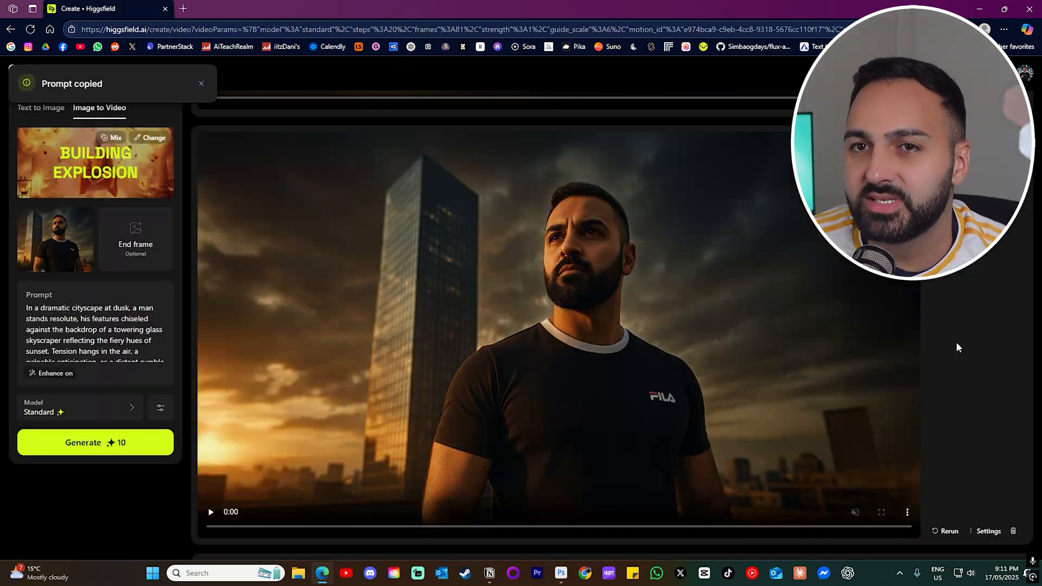
mouse_move(590, 333)
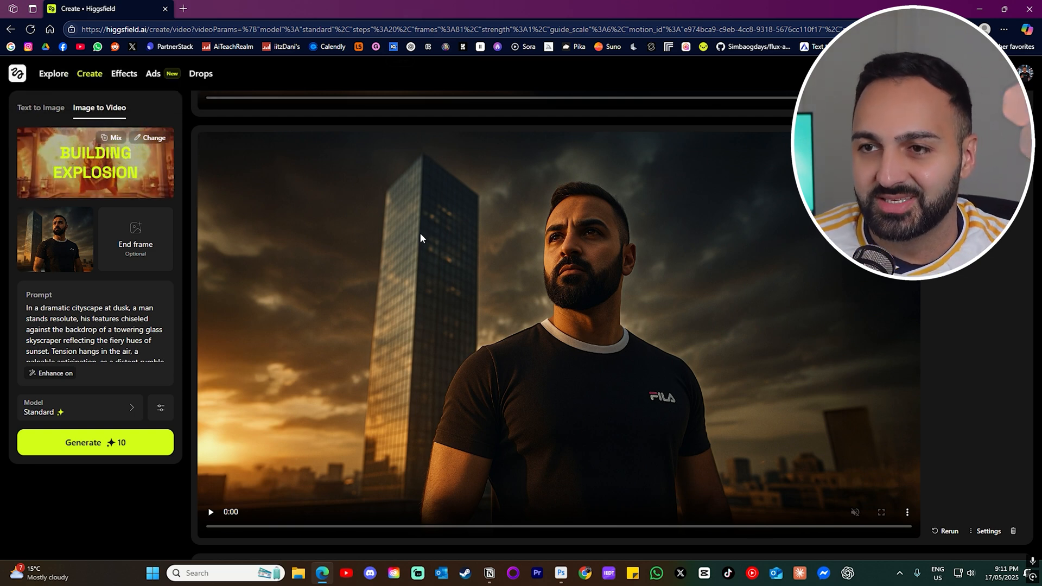
left_click(210, 511)
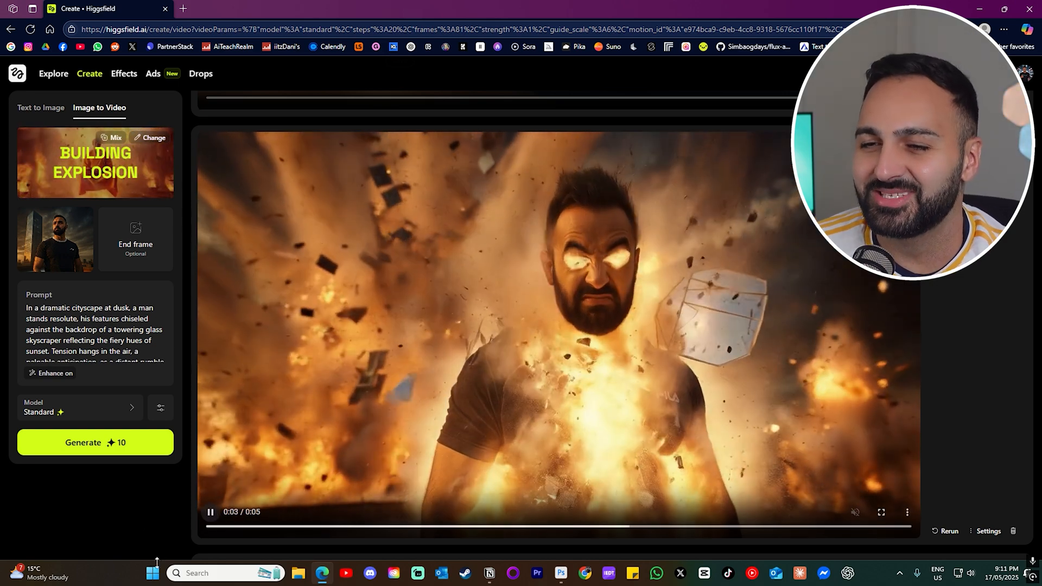
left_click(209, 527)
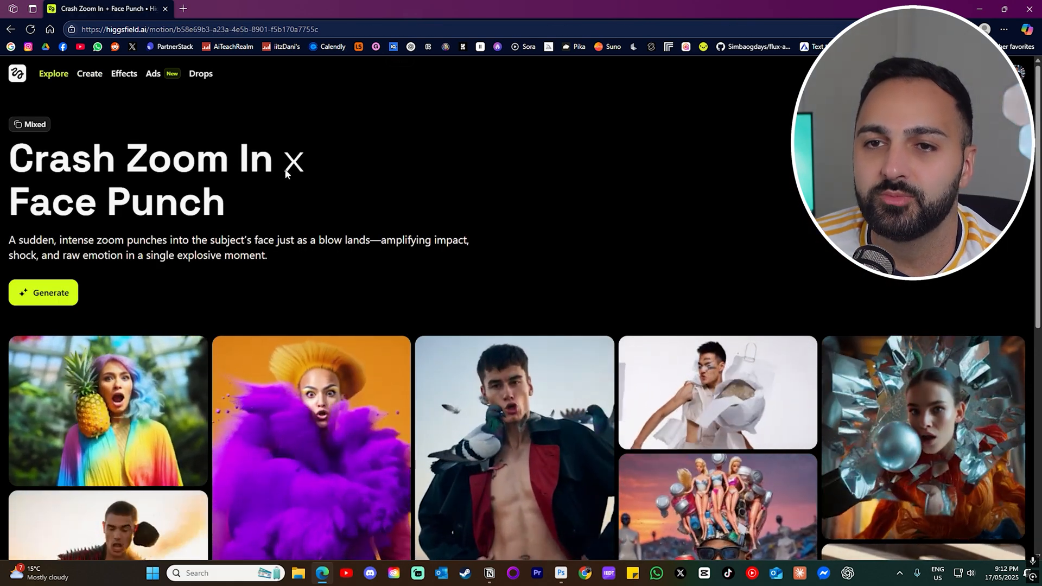
Generate with Crash Zoom In × Face Punch and play the neon-alley clip to its end.
scroll("down", 3)
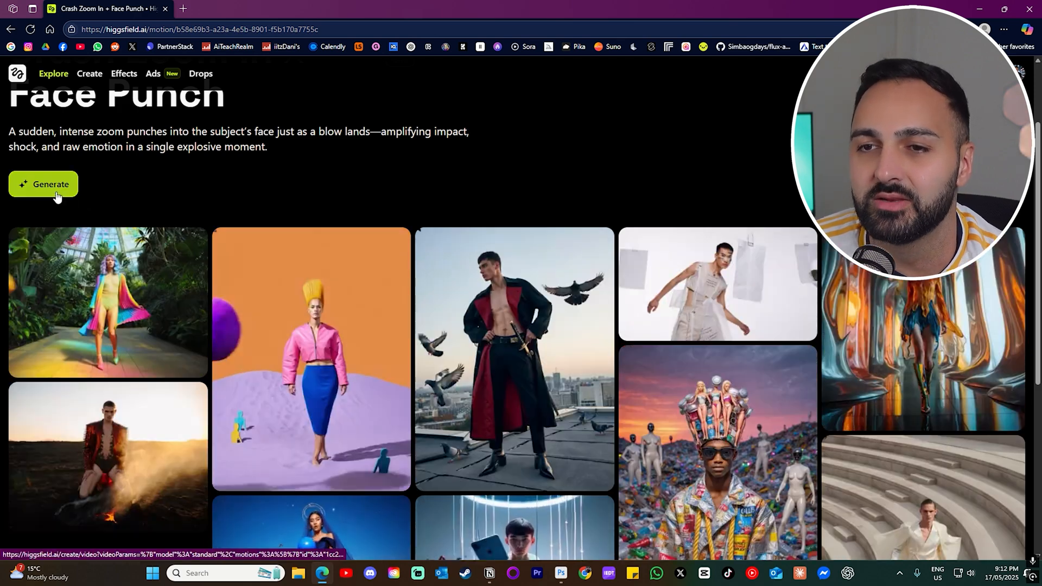
left_click(50, 184)
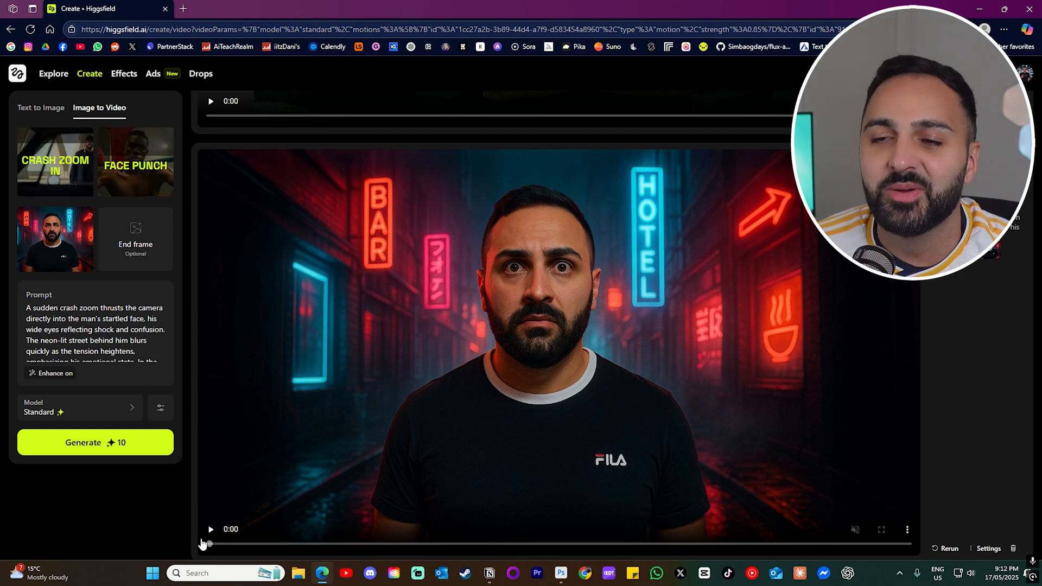
left_click(211, 529)
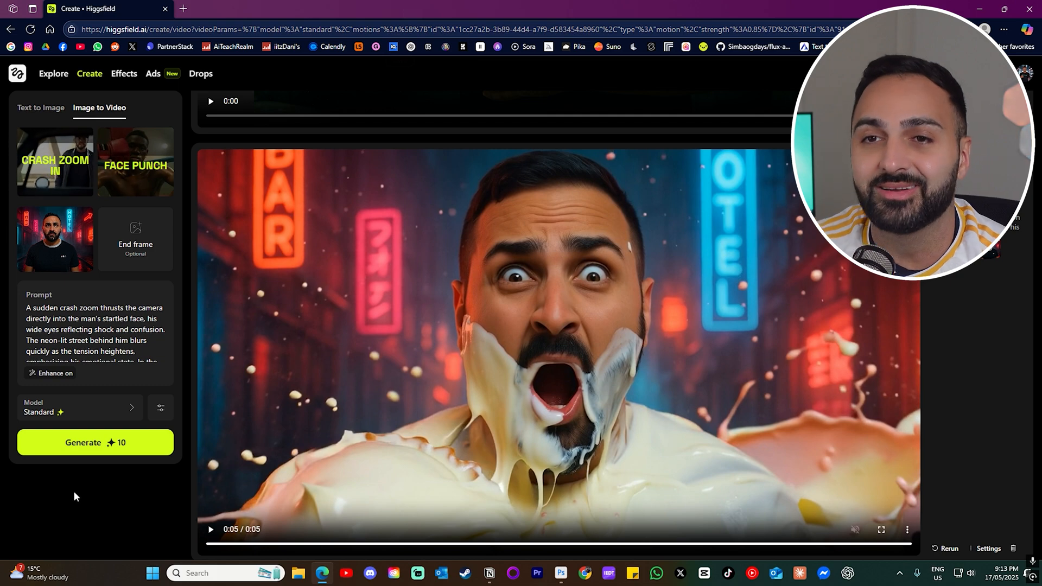
mouse_move(362, 428)
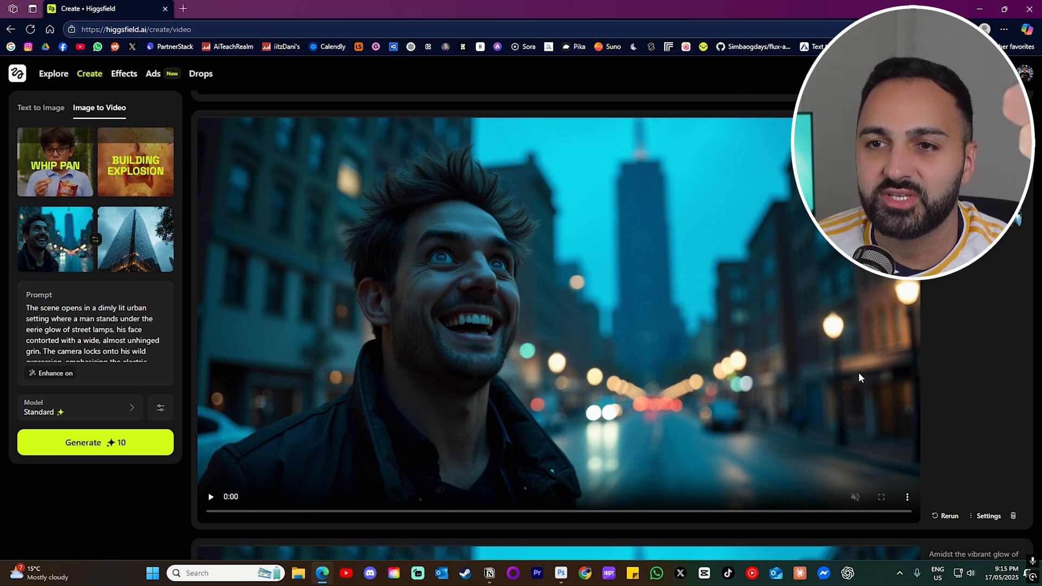
mouse_move(348, 277)
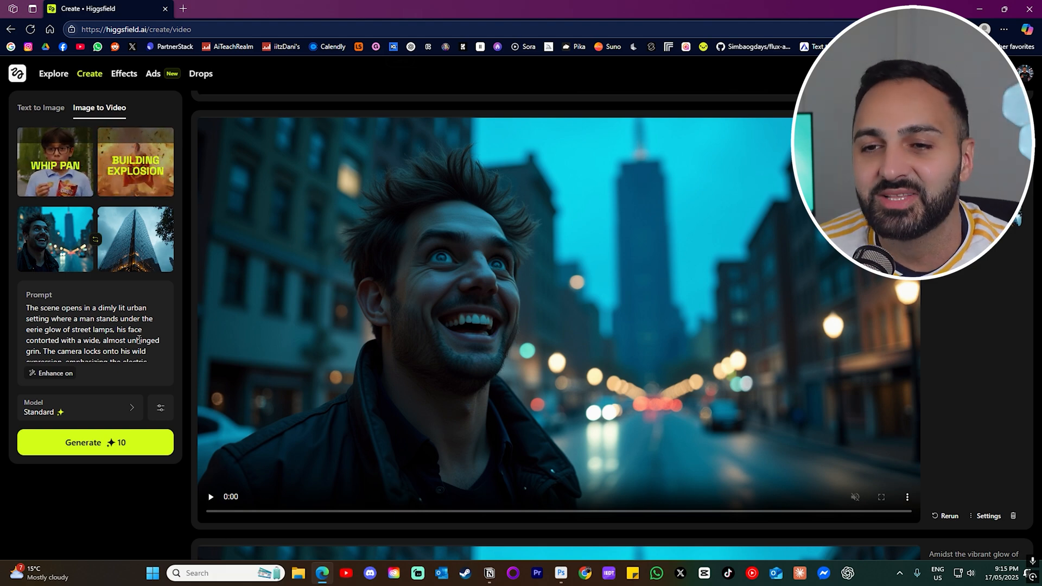
Play the Whip Pan × Building Explosion clip to 0:05, pause it, and play it again.
left_click(210, 496)
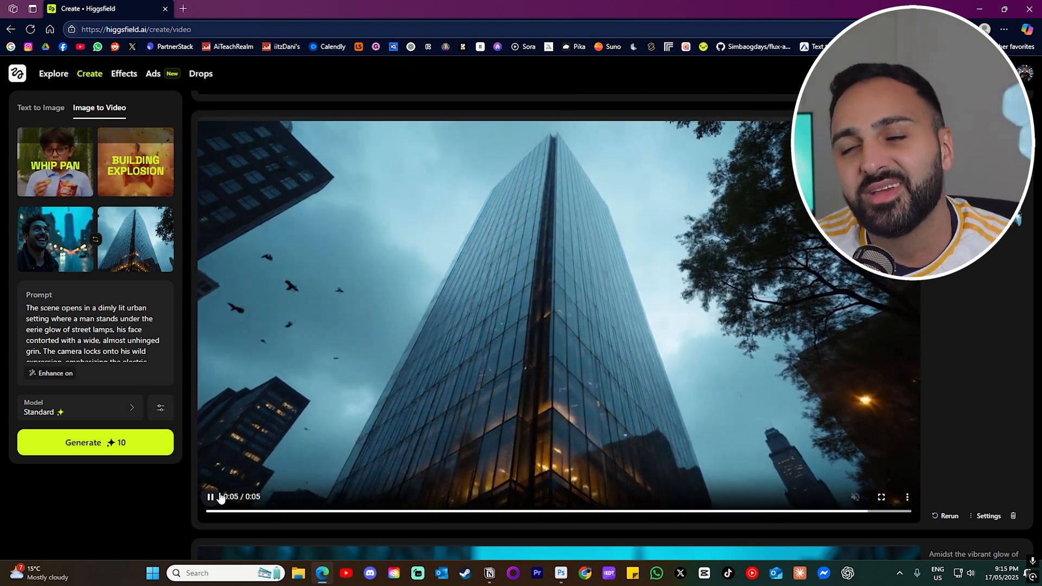
left_click(210, 496)
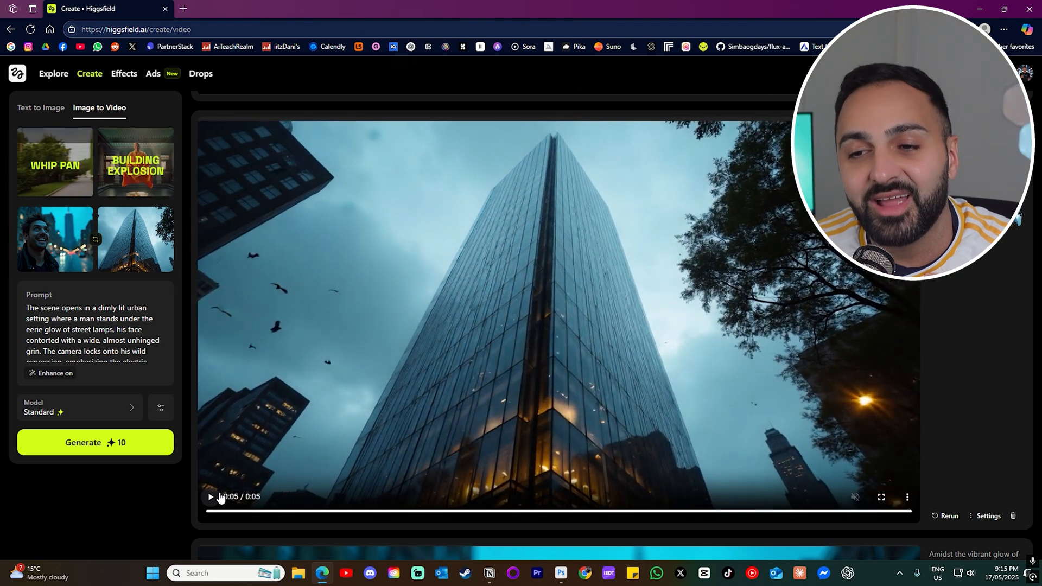
left_click(209, 496)
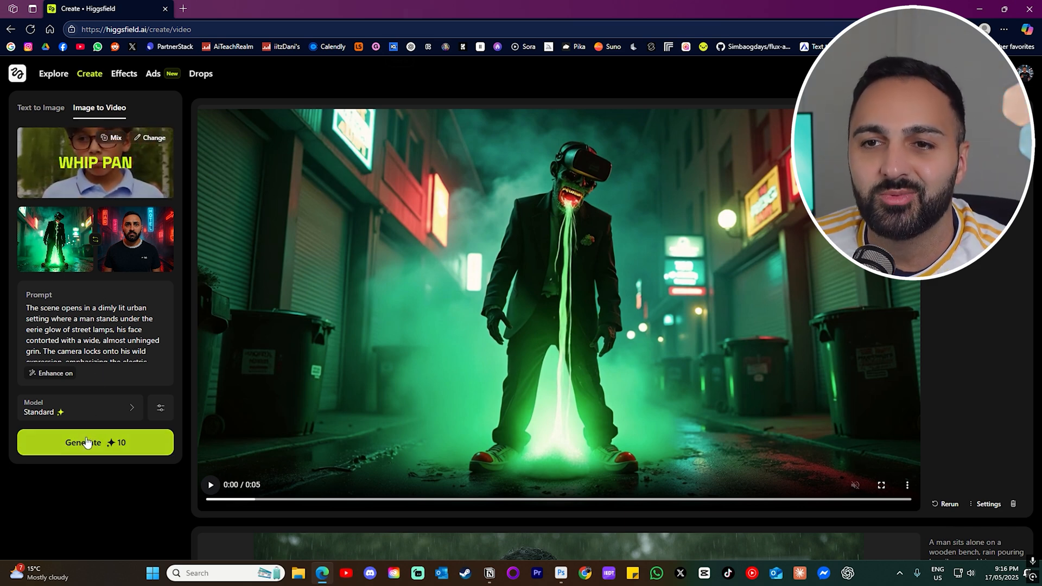
mouse_move(426, 369)
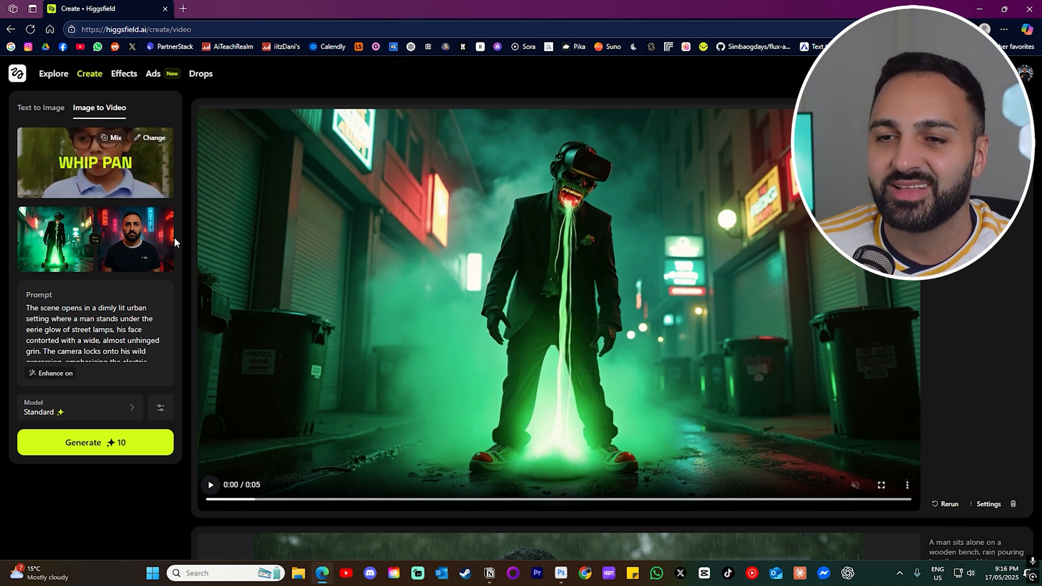
Play the clip of the VR-headset man spewing green light in the neon alley.
left_click(209, 484)
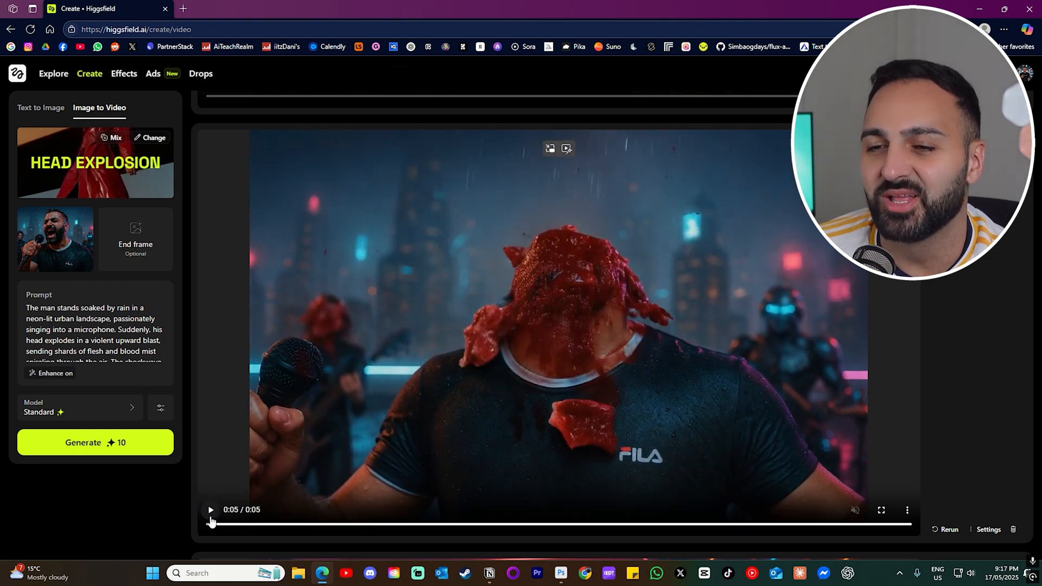
Replay the head-explosion clip, then the Metaverse Hotel clip, reaching the Flying clip with prompt copied.
left_click(209, 511)
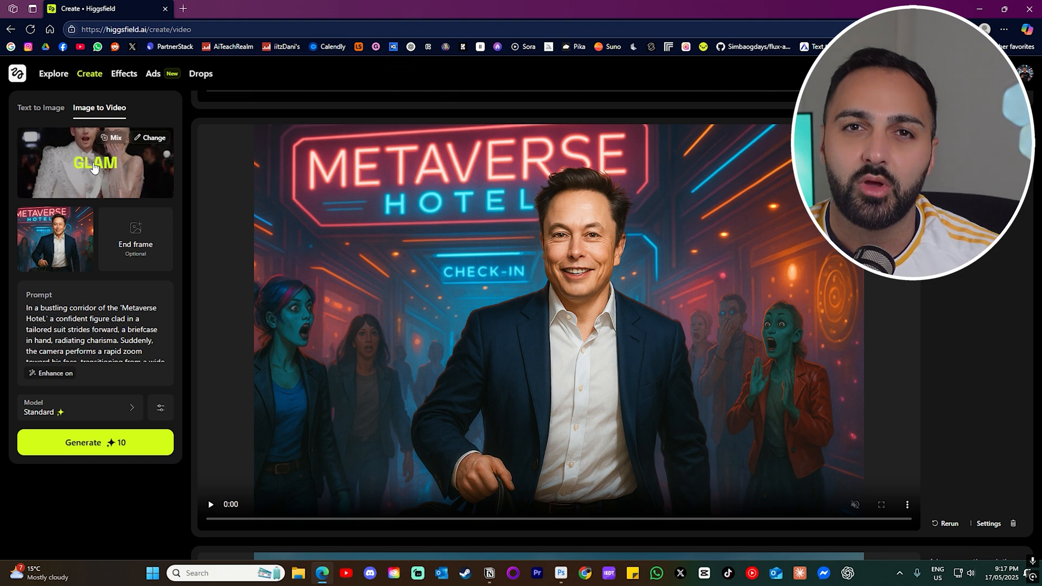
left_click(211, 504)
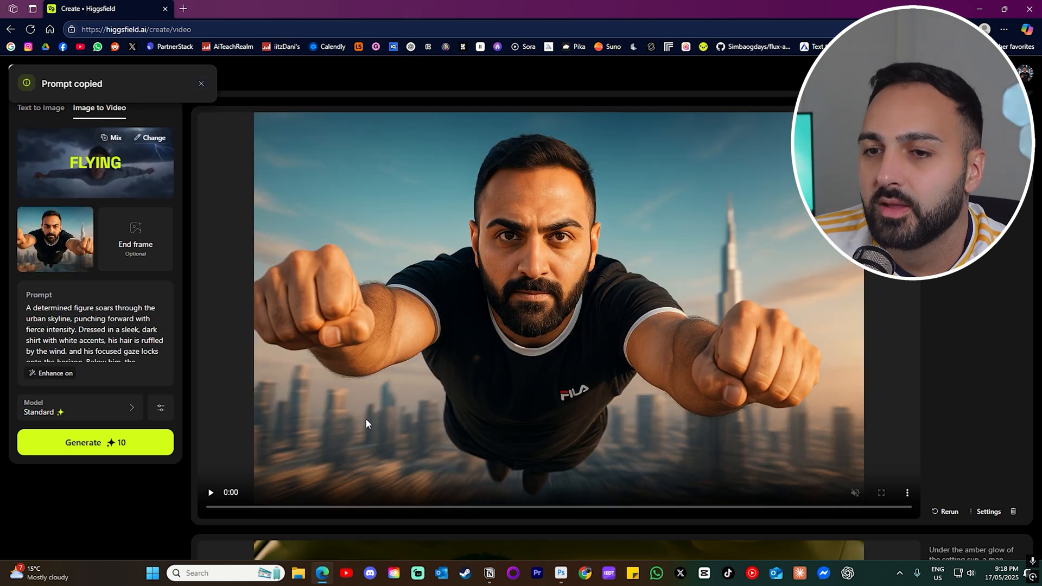
Play the Flying × Set on Fire clip, then move past the car clip to the Dirty Lens restroom clip and copy its prompt.
left_click(210, 493)
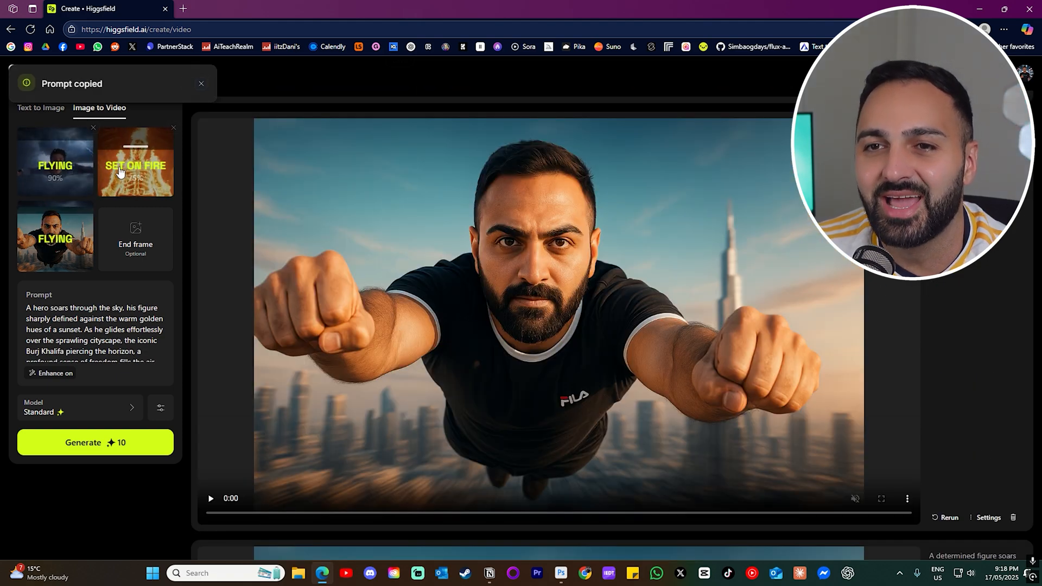
left_click(209, 498)
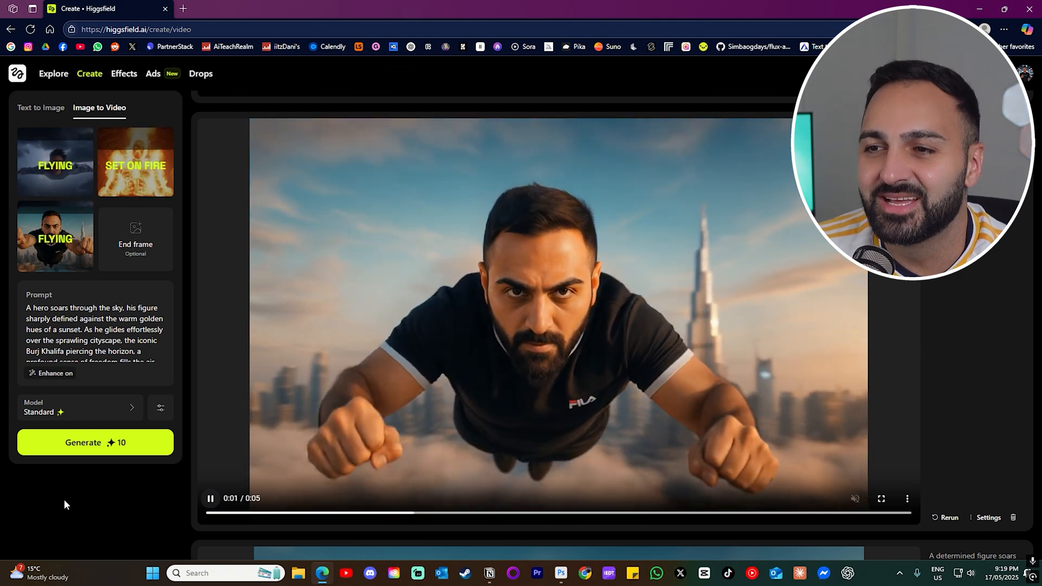
left_click(134, 161)
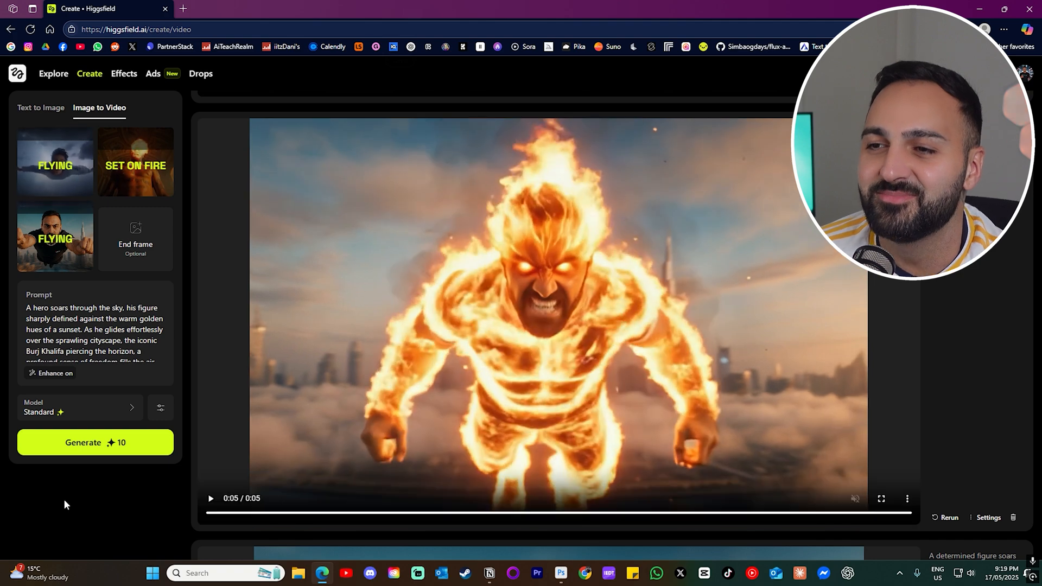
scroll("down", 3)
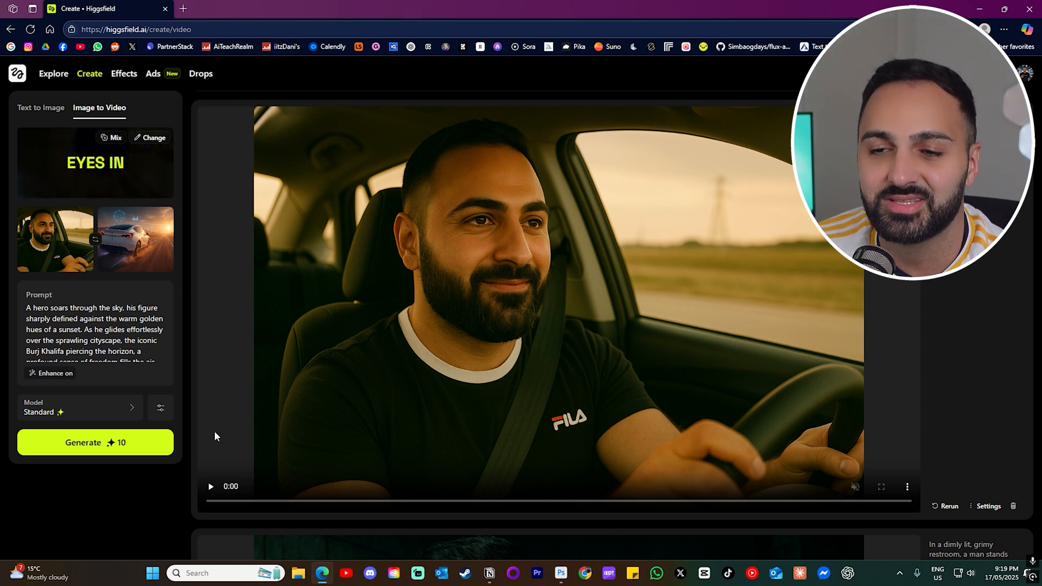
left_click(209, 487)
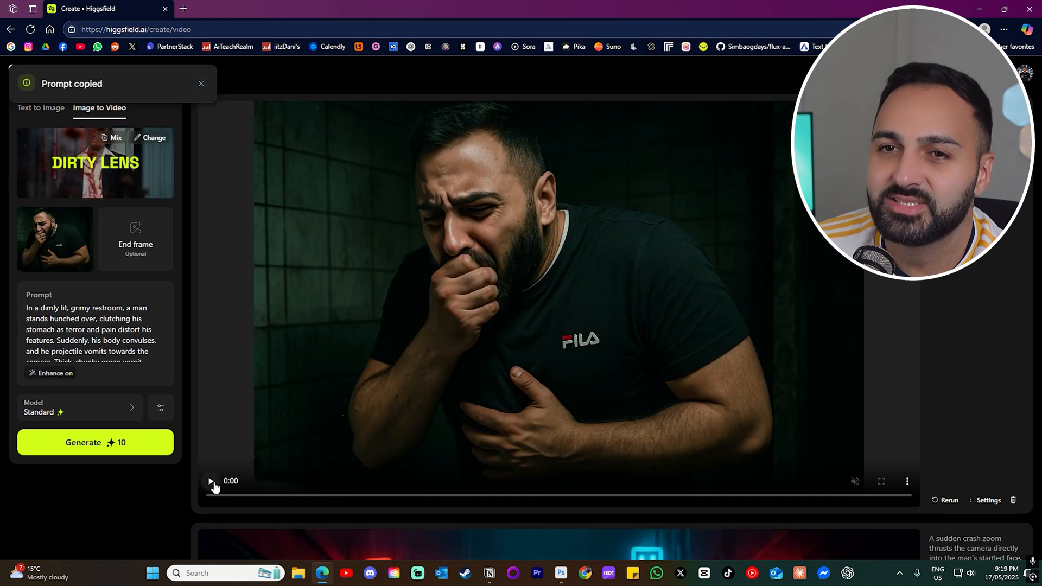
mouse_move(87, 179)
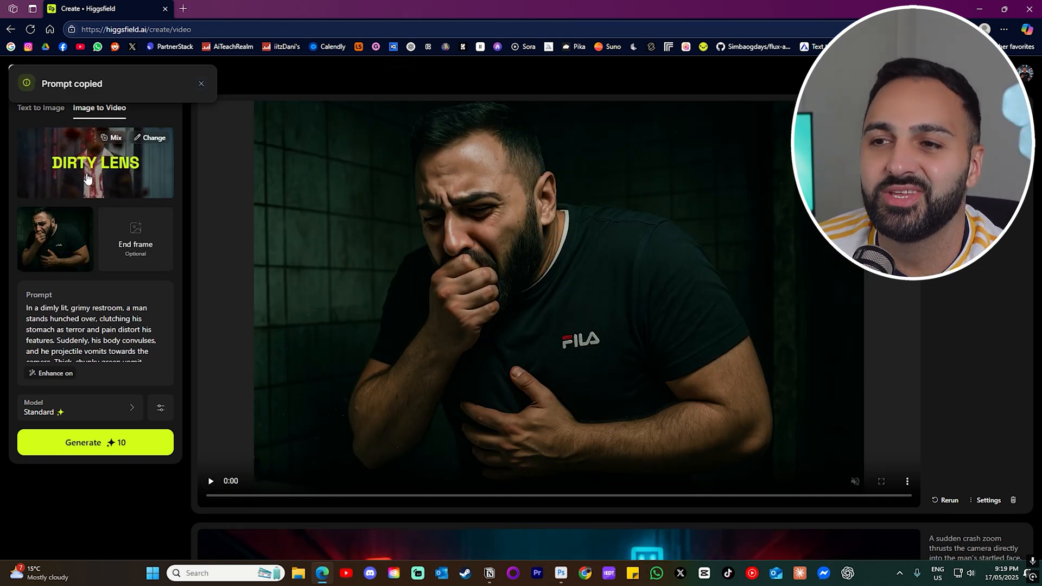
Play the Dirty Lens restroom vomit clip through, then move on to the Ads tool.
left_click(202, 84)
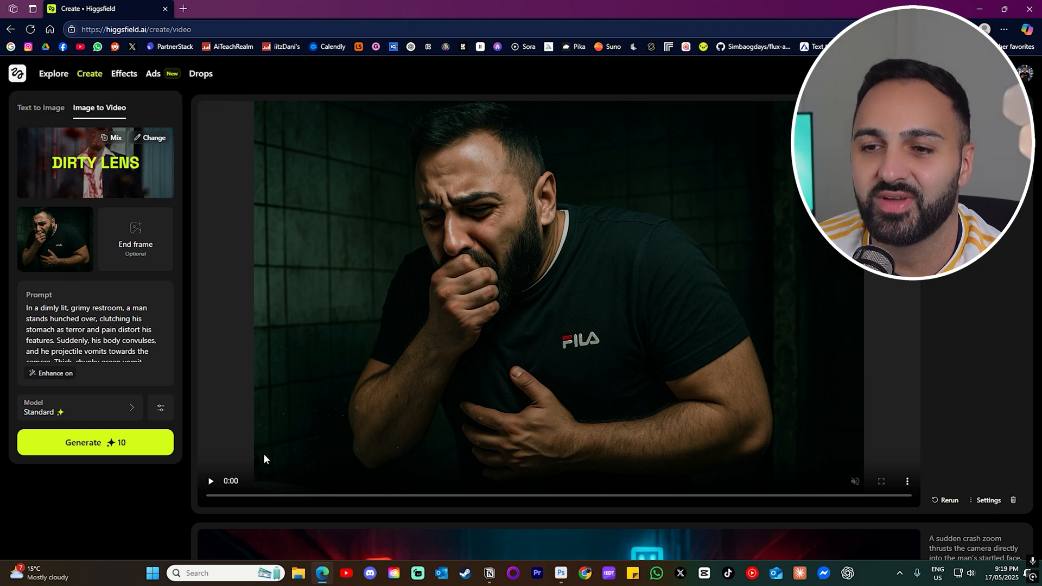
left_click(210, 481)
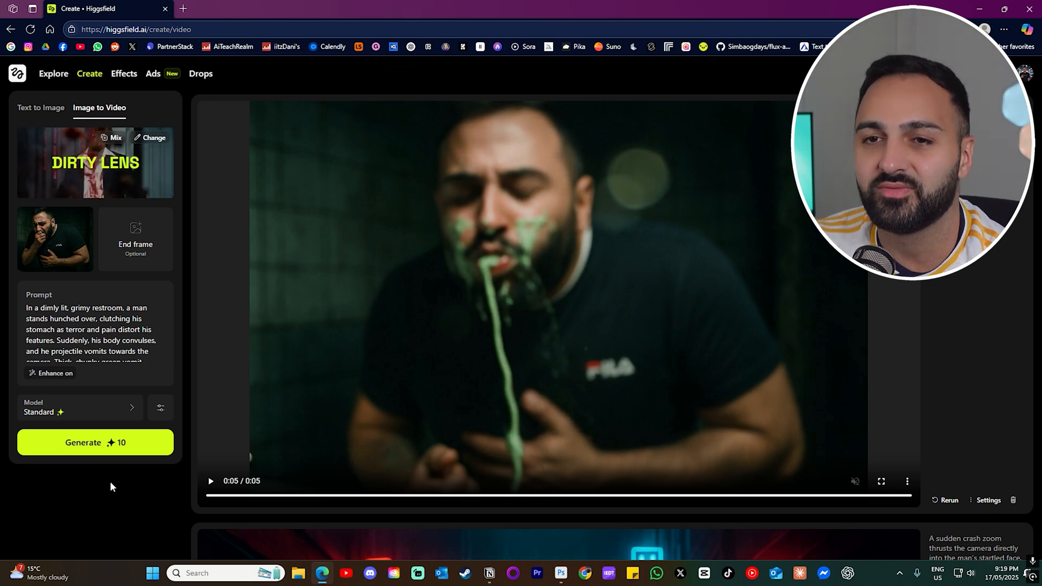
left_click(153, 74)
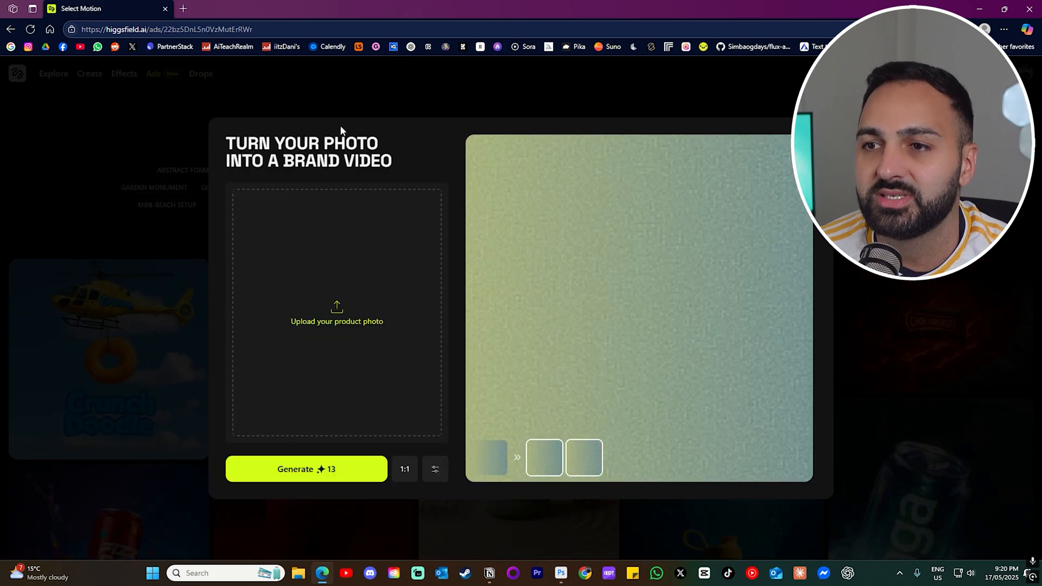
Review the City Monument perfume ad's start frame and original product photo.
left_click(542, 457)
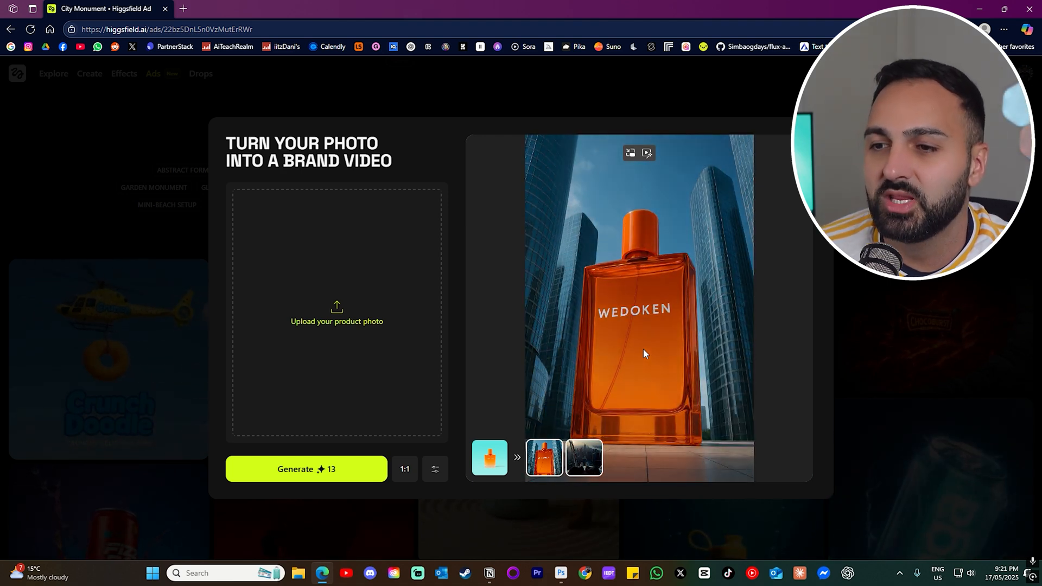
left_click(489, 456)
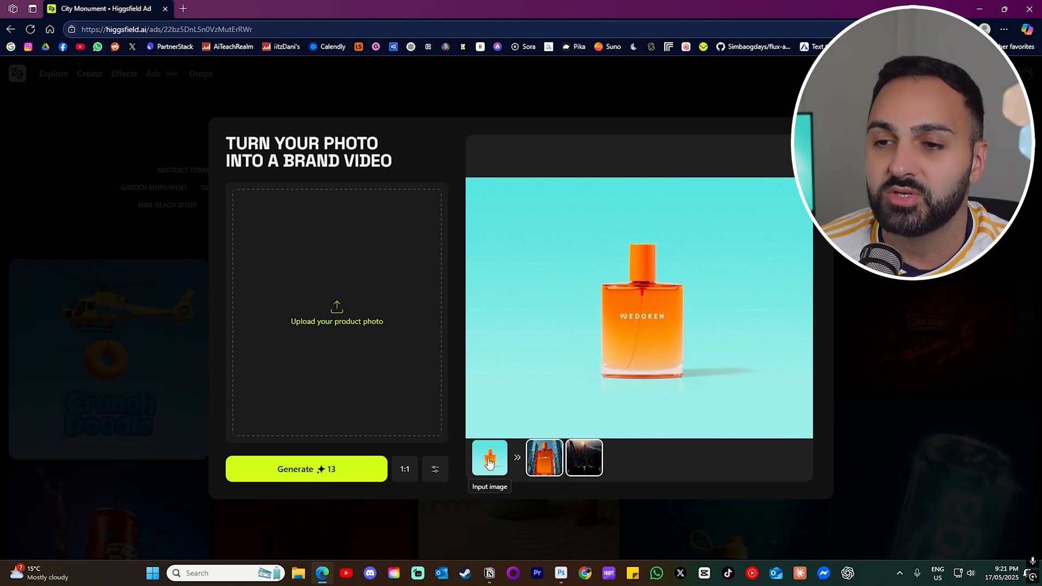
left_click(544, 458)
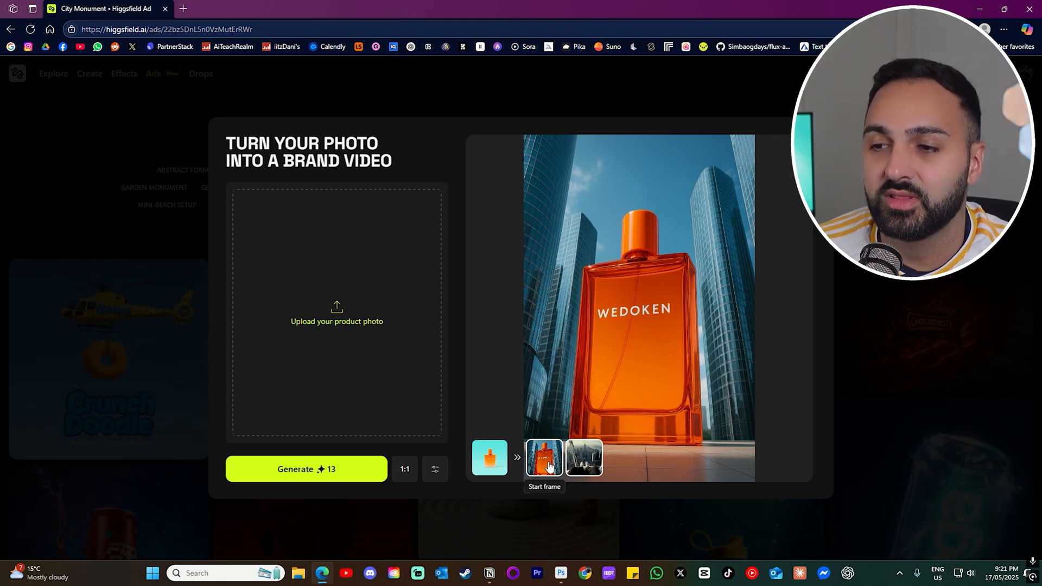
mouse_move(584, 458)
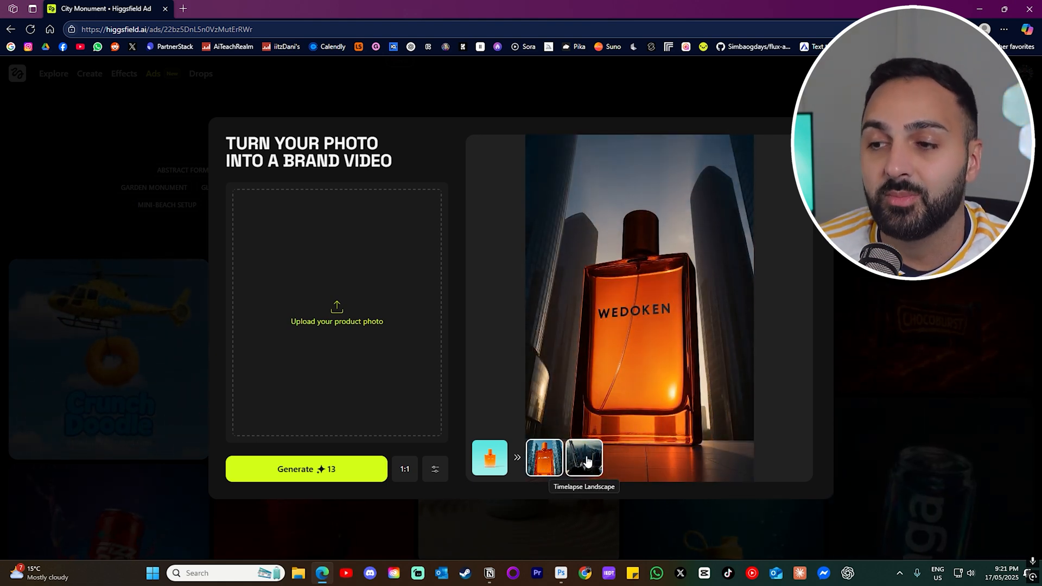
Preview the timelapse perfume result and keep the standard video quality setting.
left_click(584, 458)
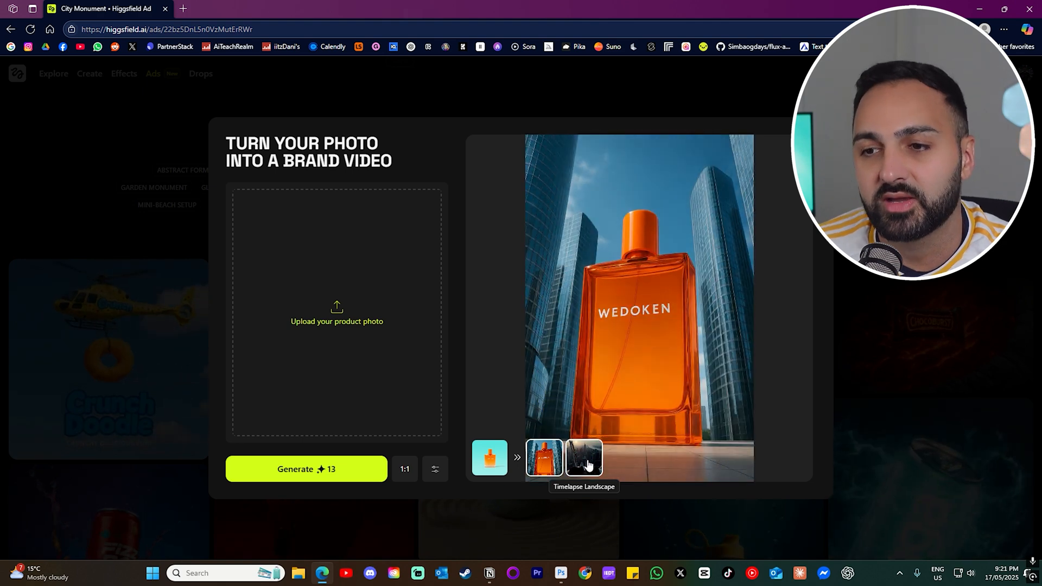
left_click(583, 458)
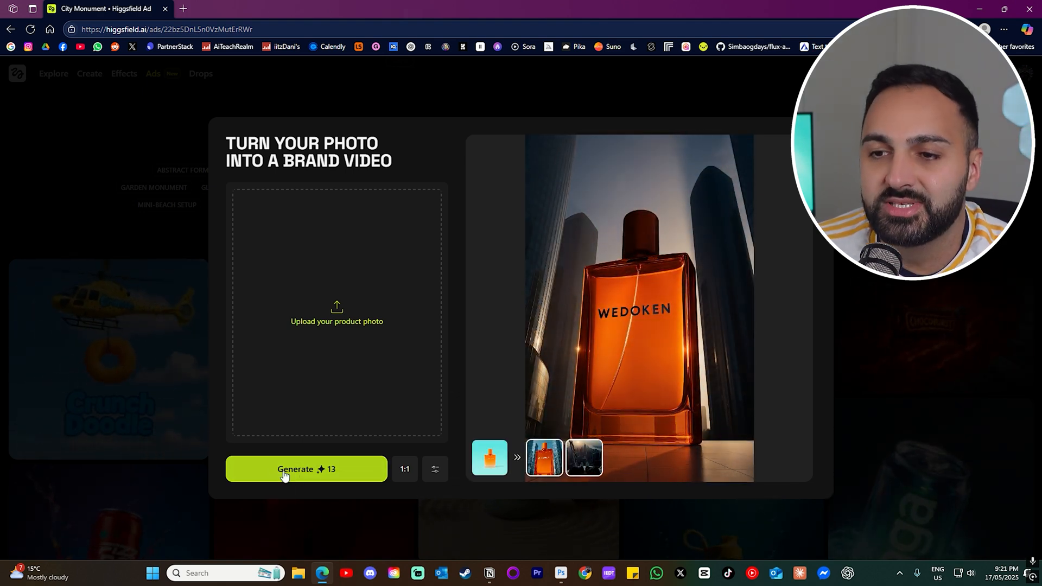
left_click(435, 469)
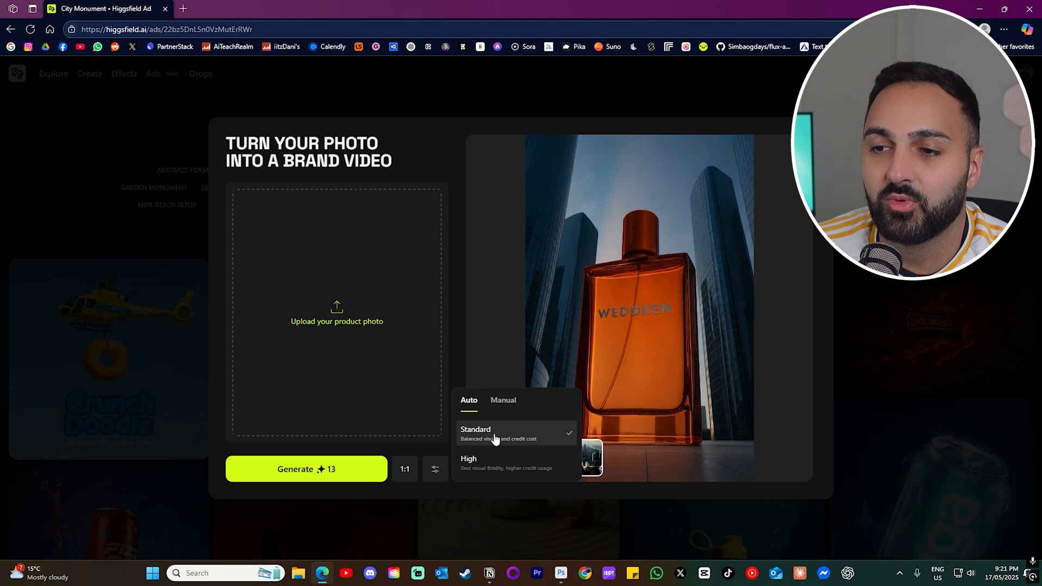
left_click(469, 458)
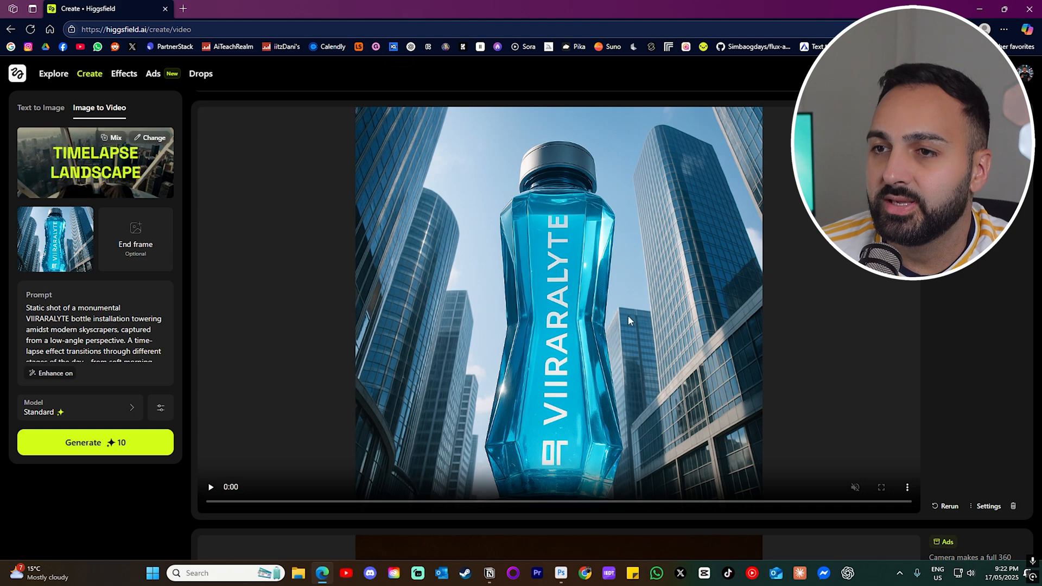
Play the giant VIIRARALYTE bottle timelapse clip through to 0:05.
left_click(209, 486)
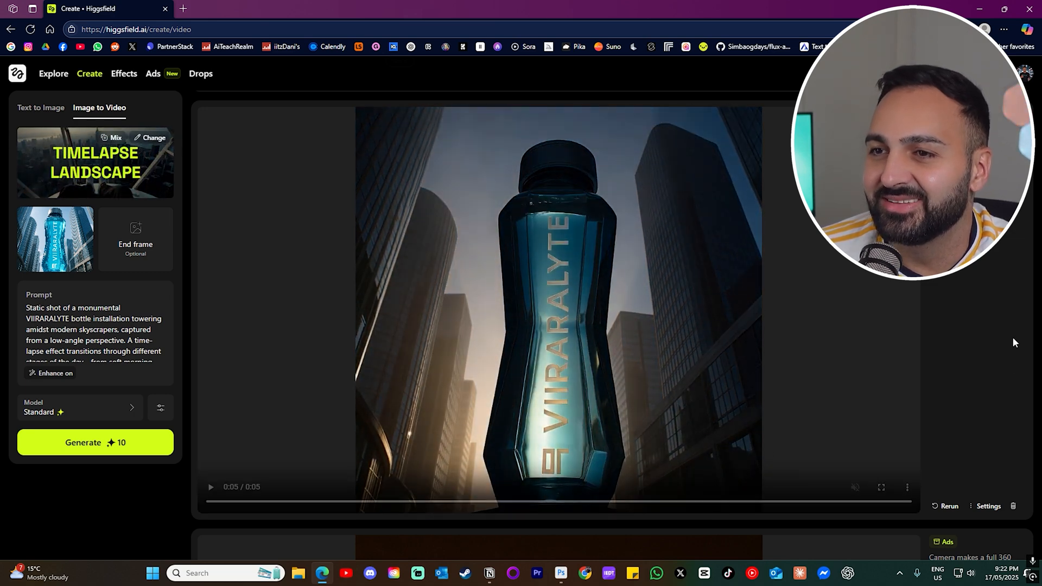
left_click(211, 487)
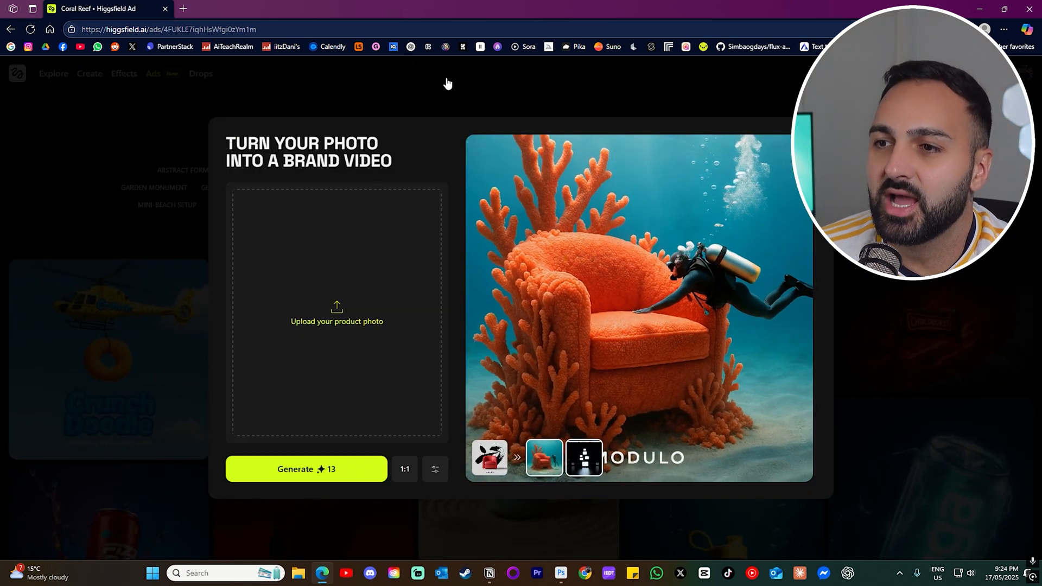
View the Coral Reef template's red armchair photo, then browse the phone and flaming-jacket clips.
left_click(490, 458)
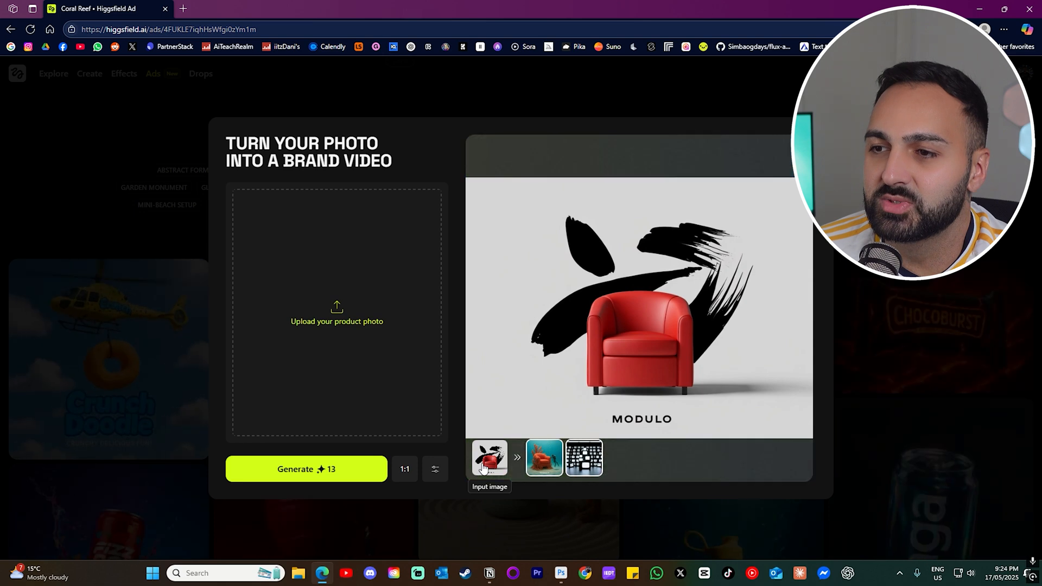
left_click(544, 458)
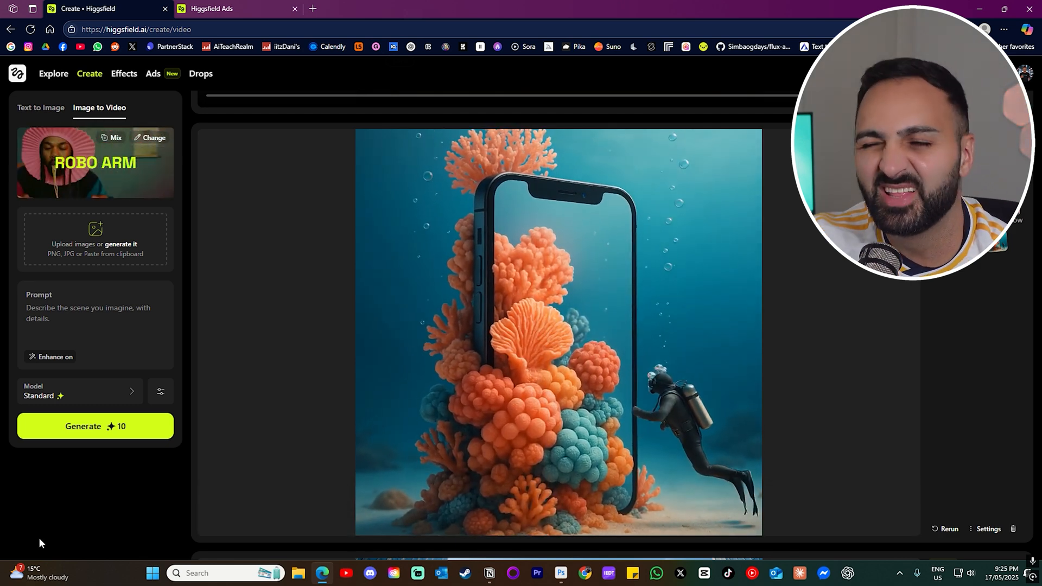
left_click(232, 9)
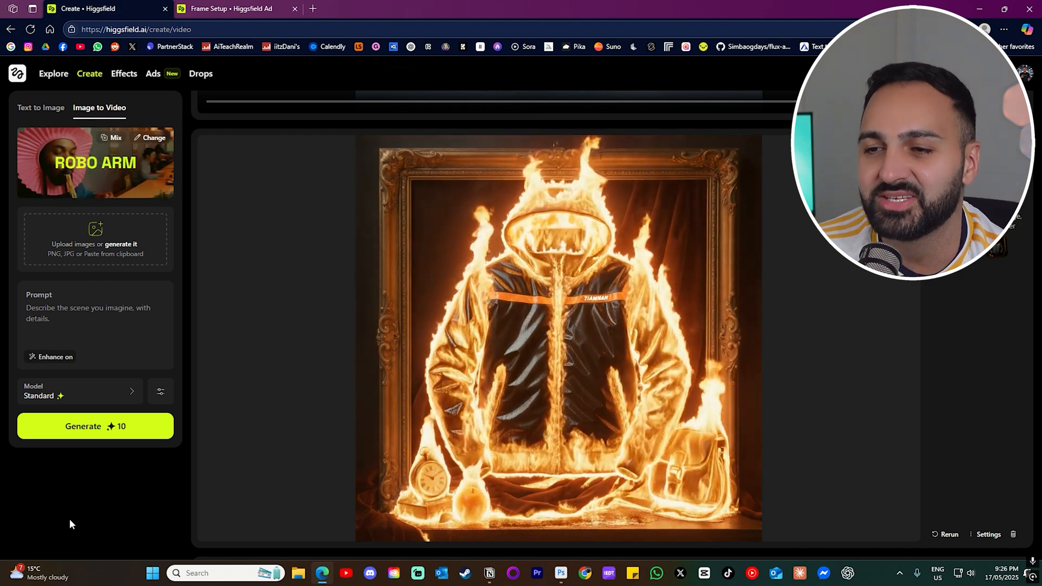
left_click(235, 9)
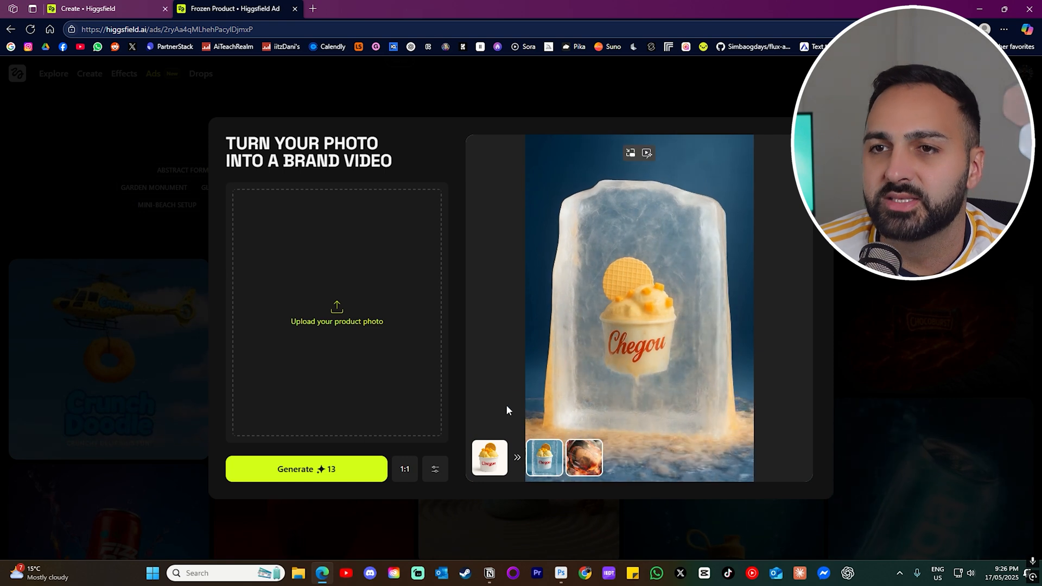
View the Garden Monument template's chips example and its original potato chips photo.
left_click(543, 457)
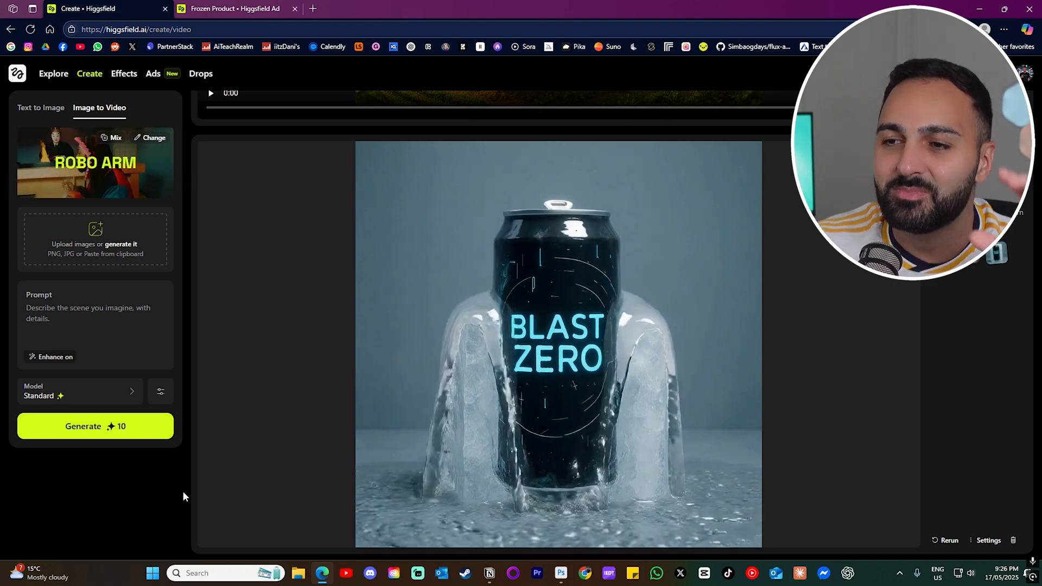
left_click(209, 93)
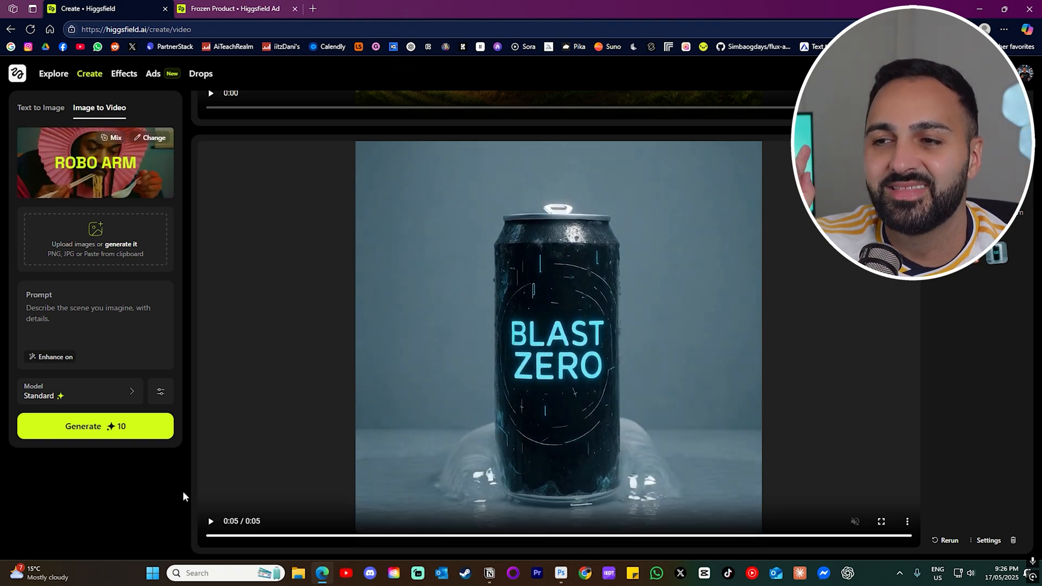
left_click(234, 9)
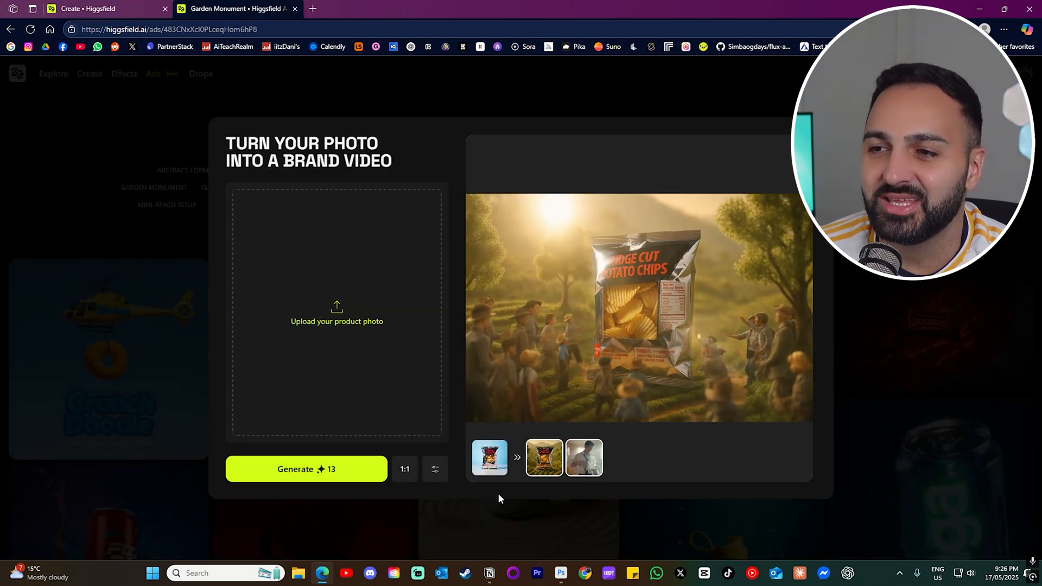
left_click(489, 457)
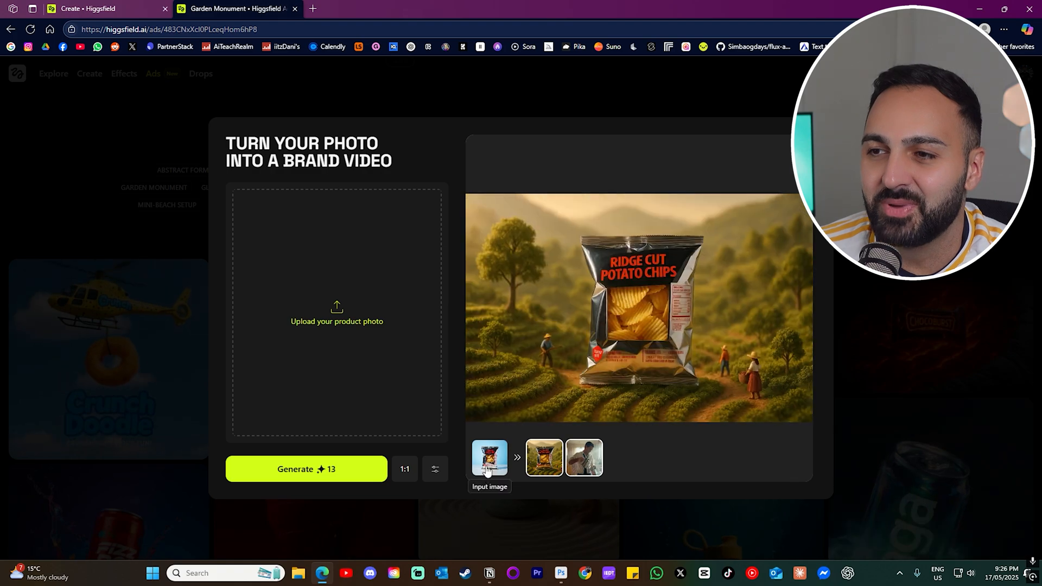
Return to the generated videos and scroll to the Hearthloaf bread video.
left_click(87, 9)
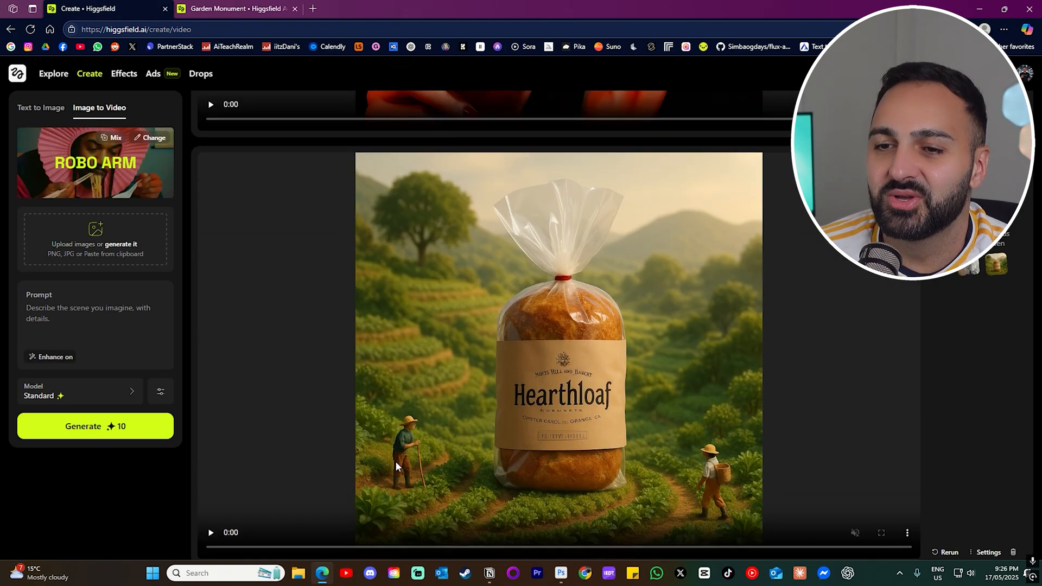
scroll("down", 3)
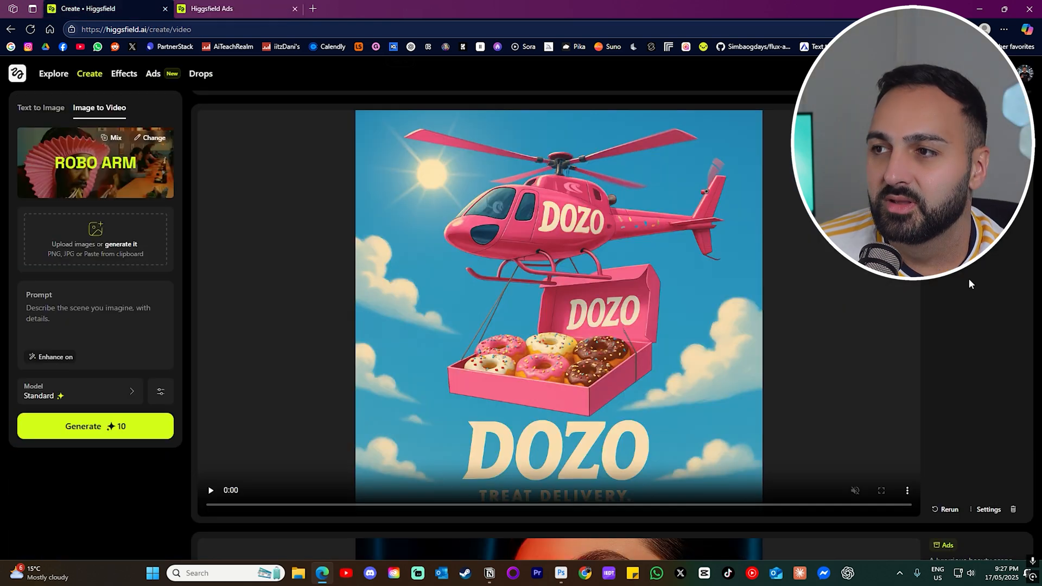
Play the DOZO treat-delivery helicopter and donut-box video.
left_click(211, 491)
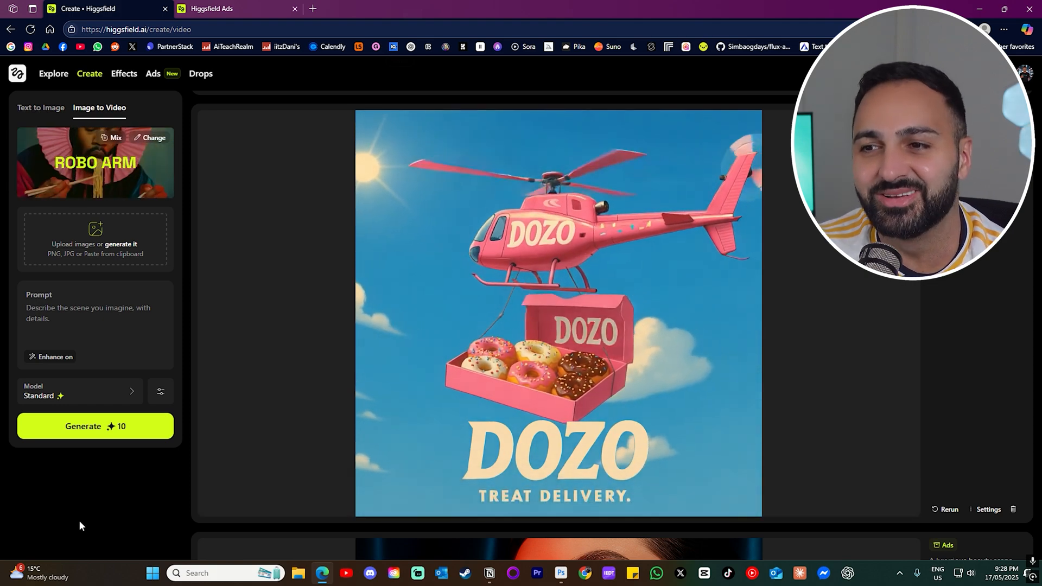
View the Item Swarm candy example and Crunch Doodle photo, then replay the Zesties candy-pile video.
left_click(232, 9)
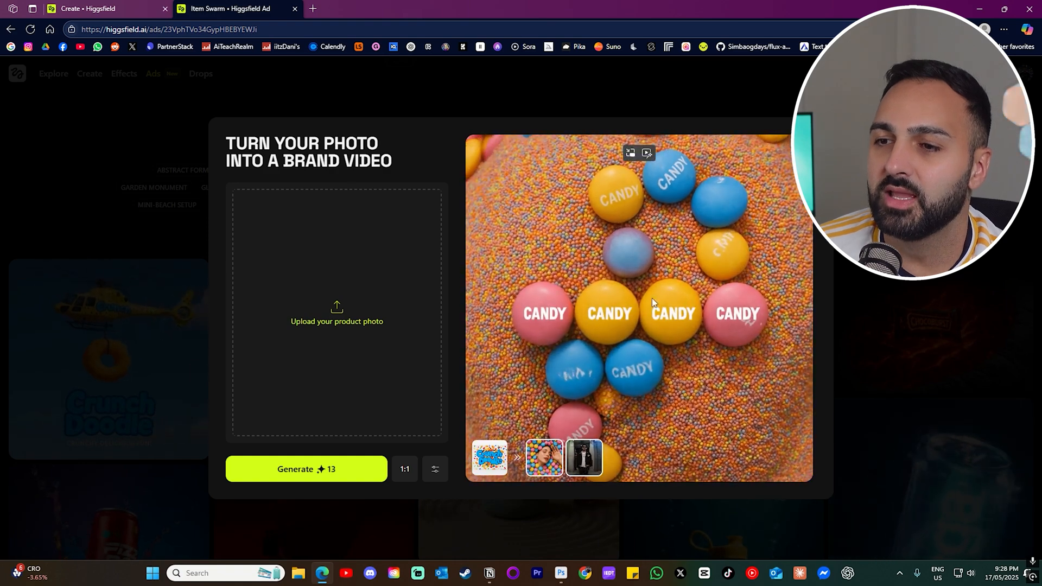
left_click(489, 457)
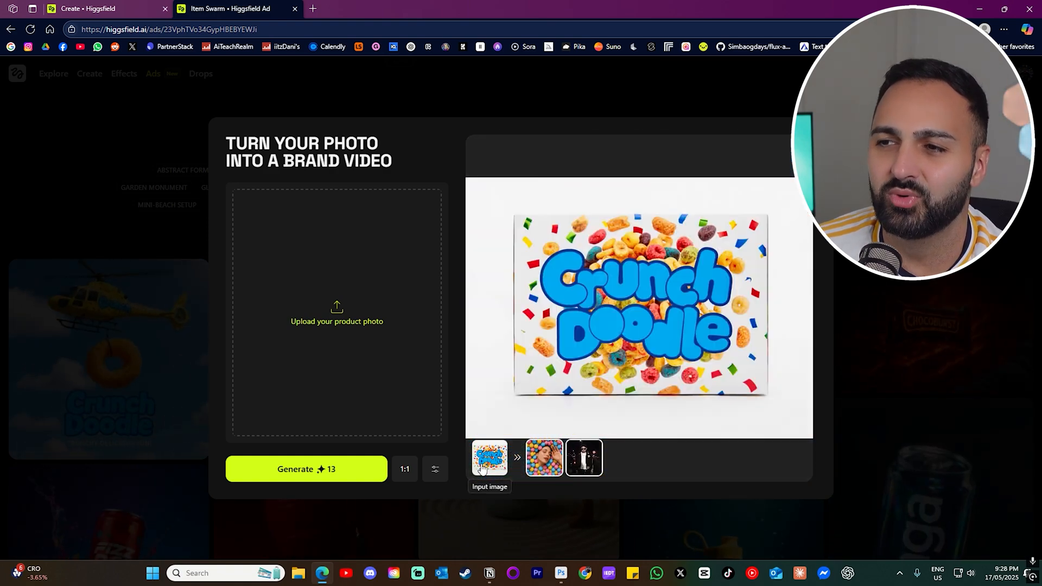
left_click(544, 457)
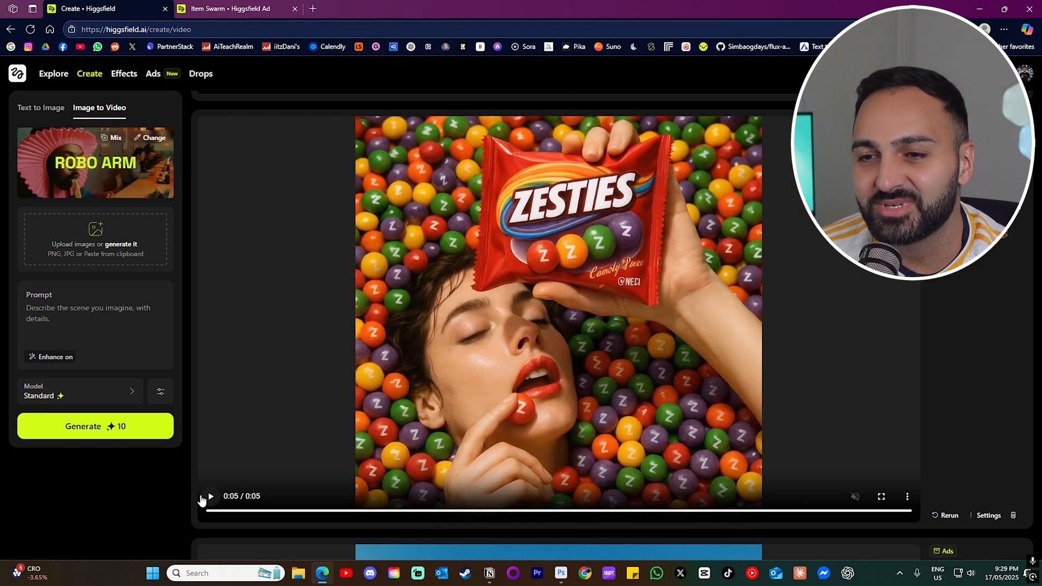
left_click(210, 496)
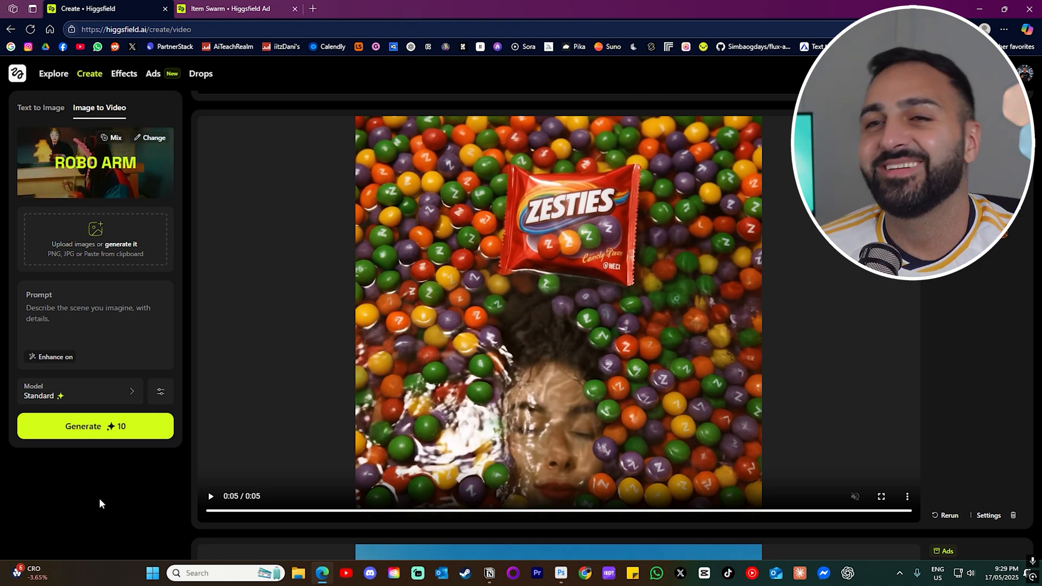
View the Jungle Reveal template's Snack Time example, then return to the generated videos.
left_click(229, 9)
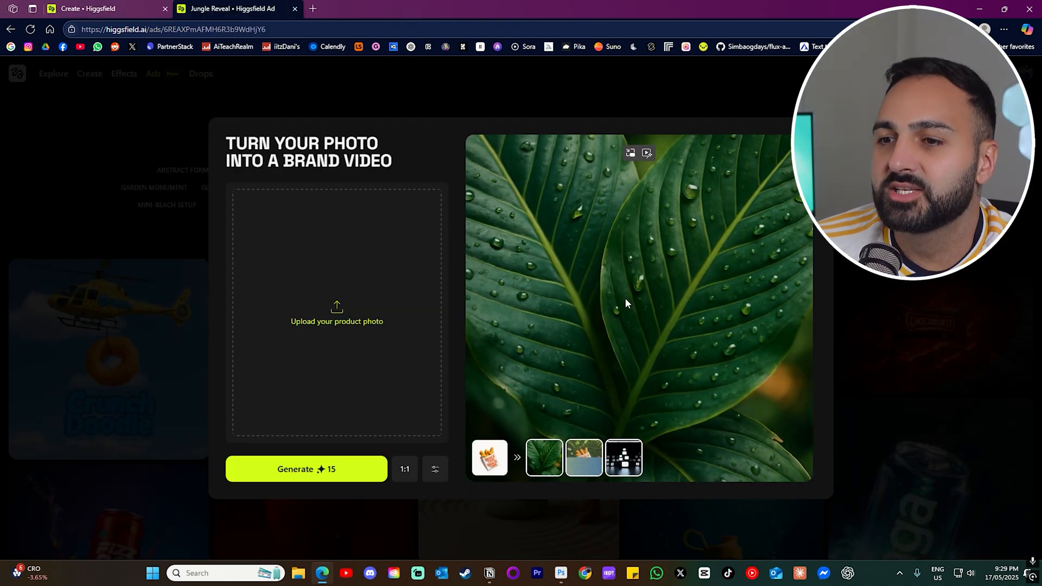
left_click(583, 458)
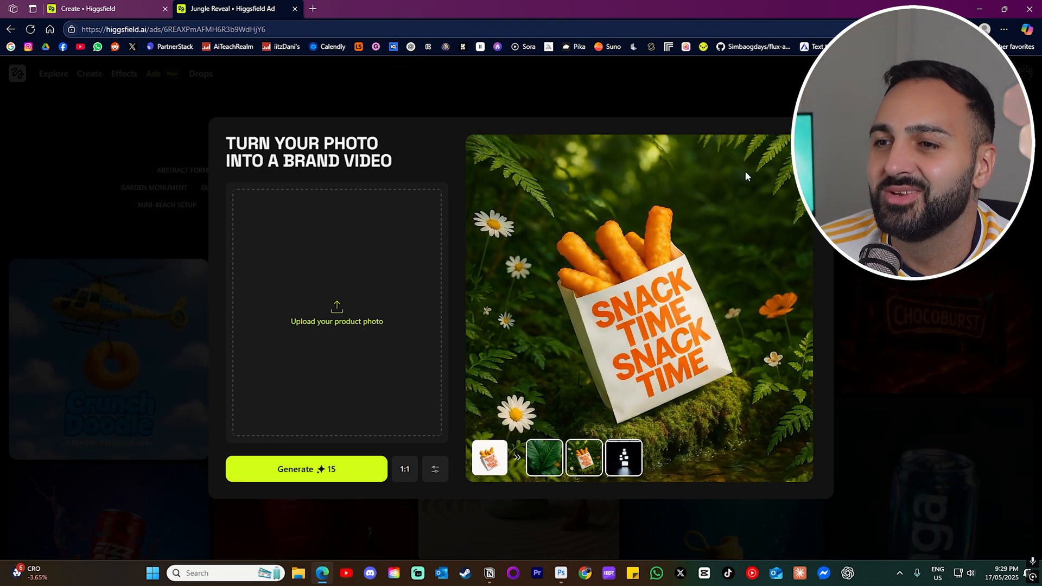
left_click(490, 458)
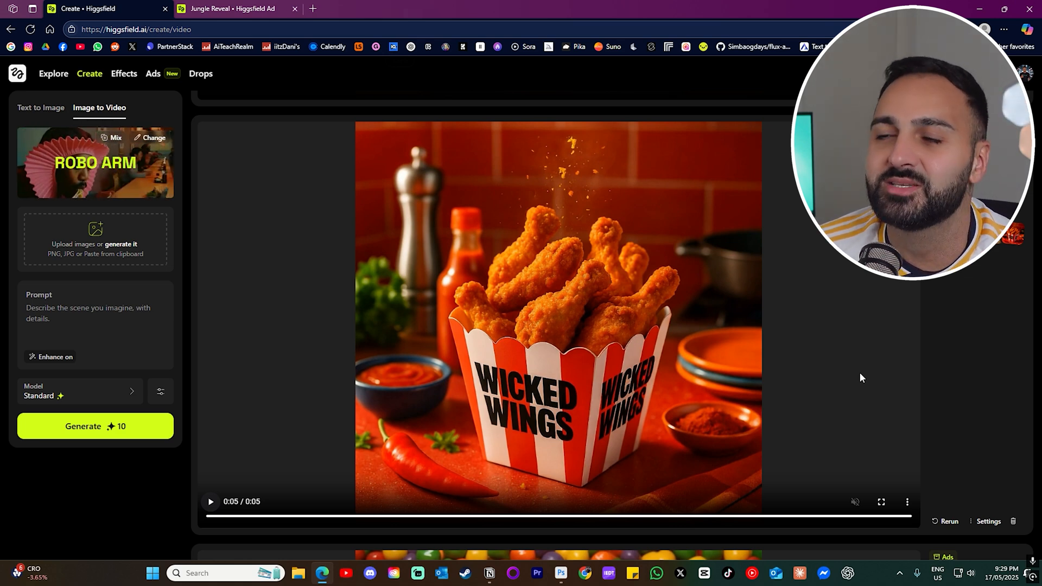
mouse_move(610, 340)
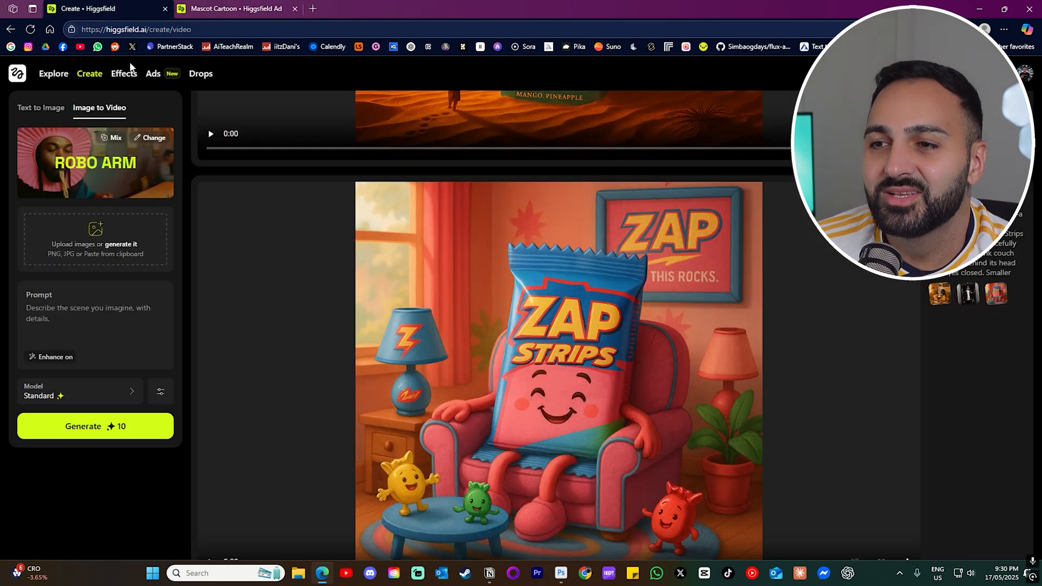
Play the Zap Strips mascot cartoon ad through to the dancing candy characters.
left_click(211, 133)
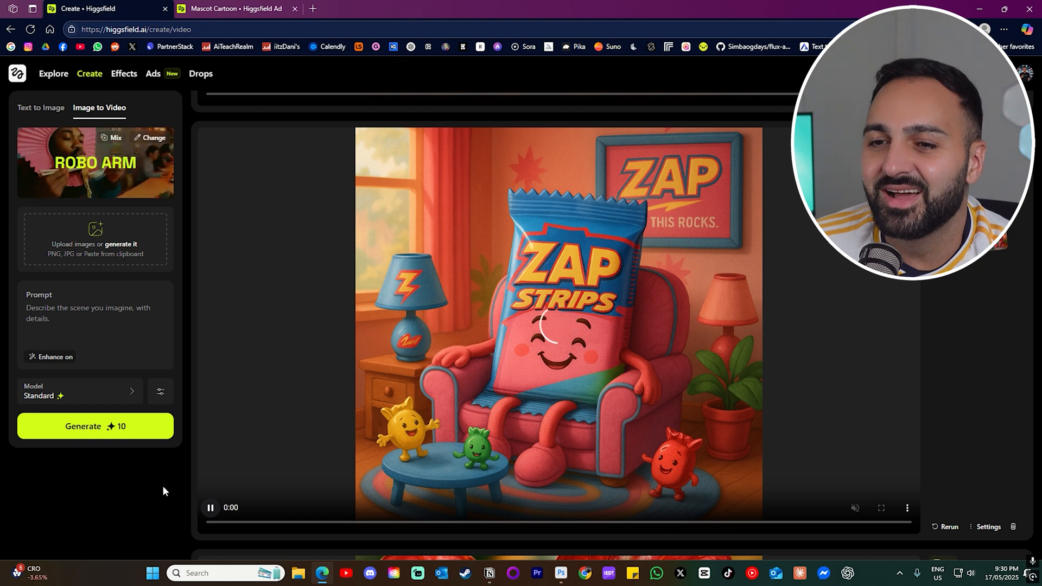
left_click(210, 506)
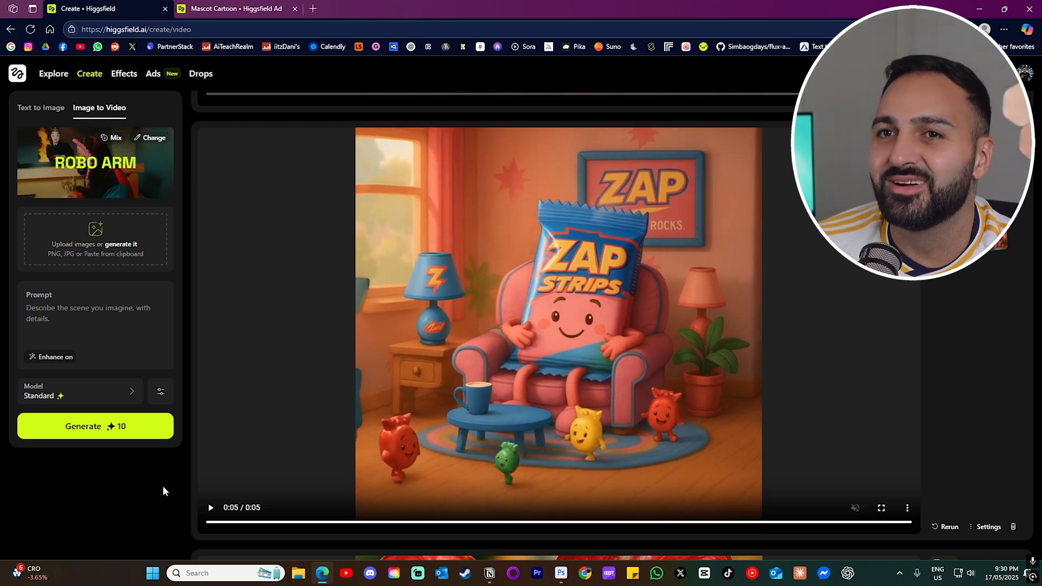
Play the Frost popsicle mini beach-chair video until the life-size beach appears.
left_click(236, 9)
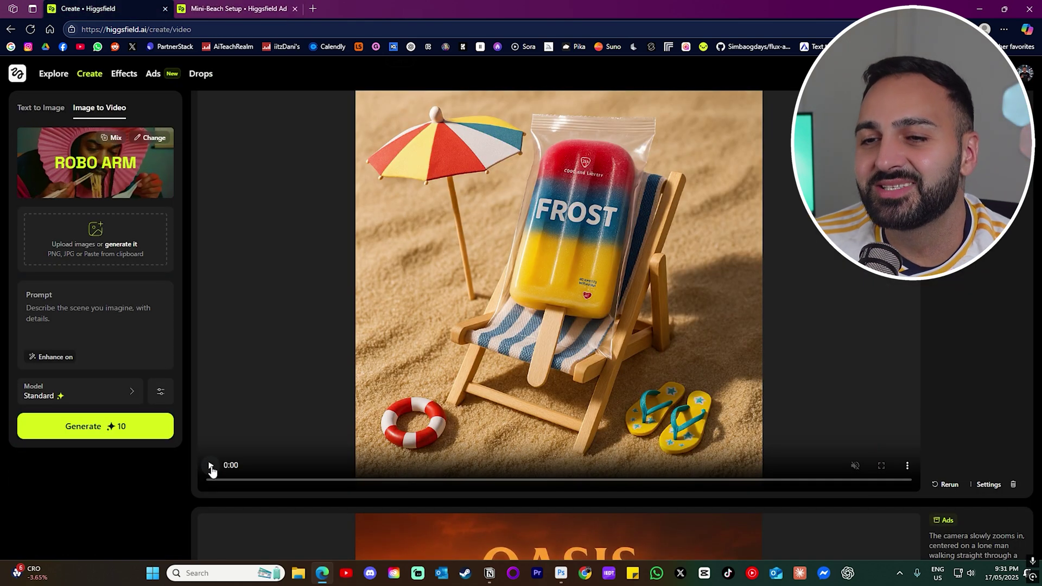
left_click(211, 466)
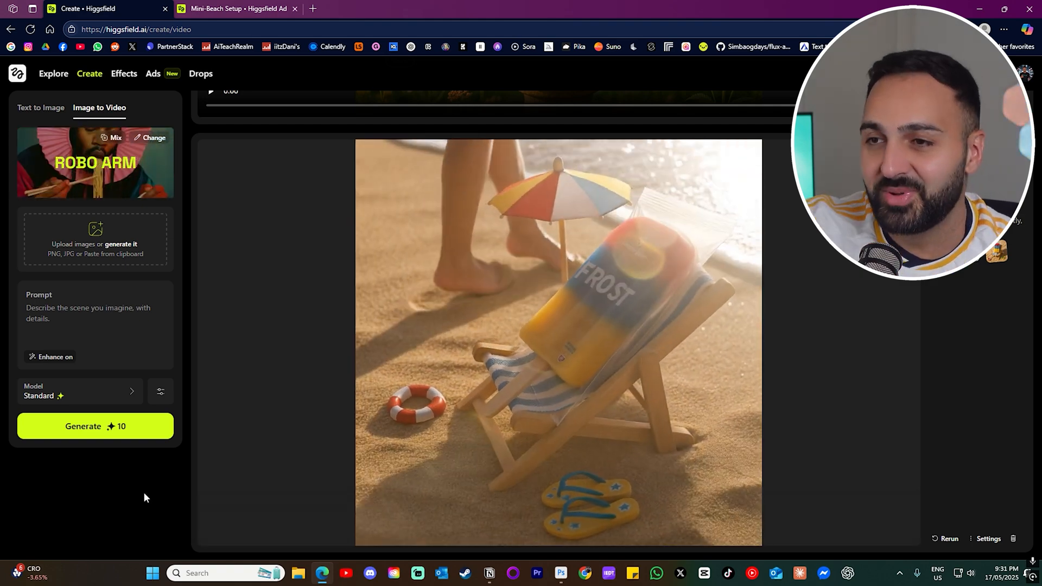
left_click(557, 339)
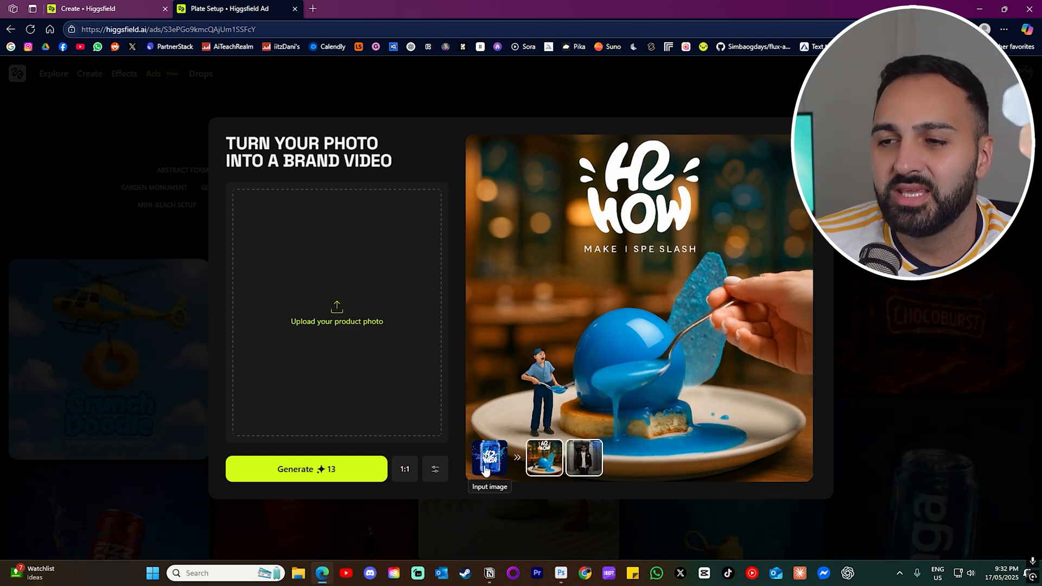
View the Plate Setup source can photo and H2 WOW example, then scroll to the dessert video.
left_click(489, 458)
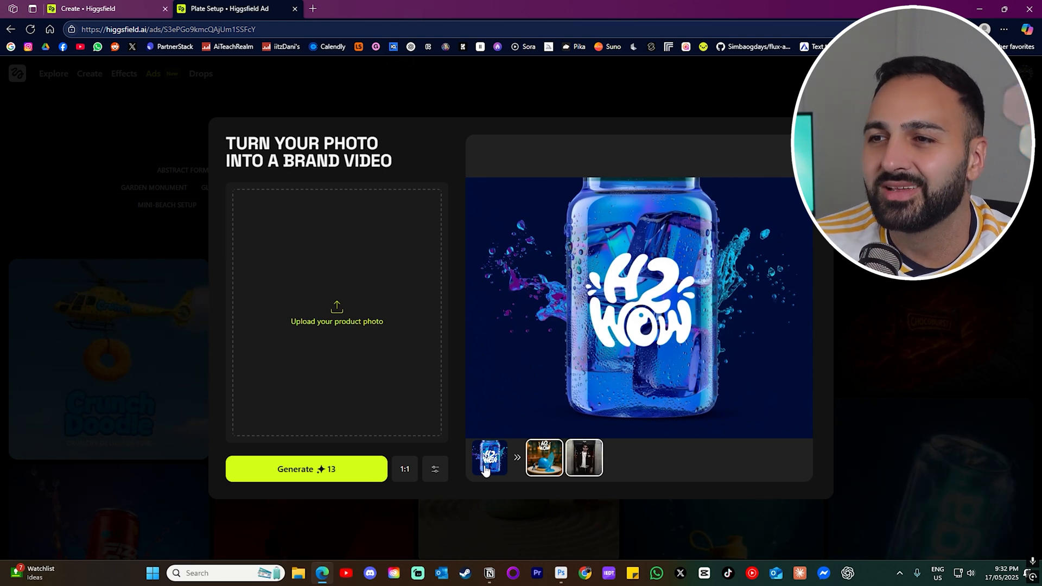
left_click(542, 457)
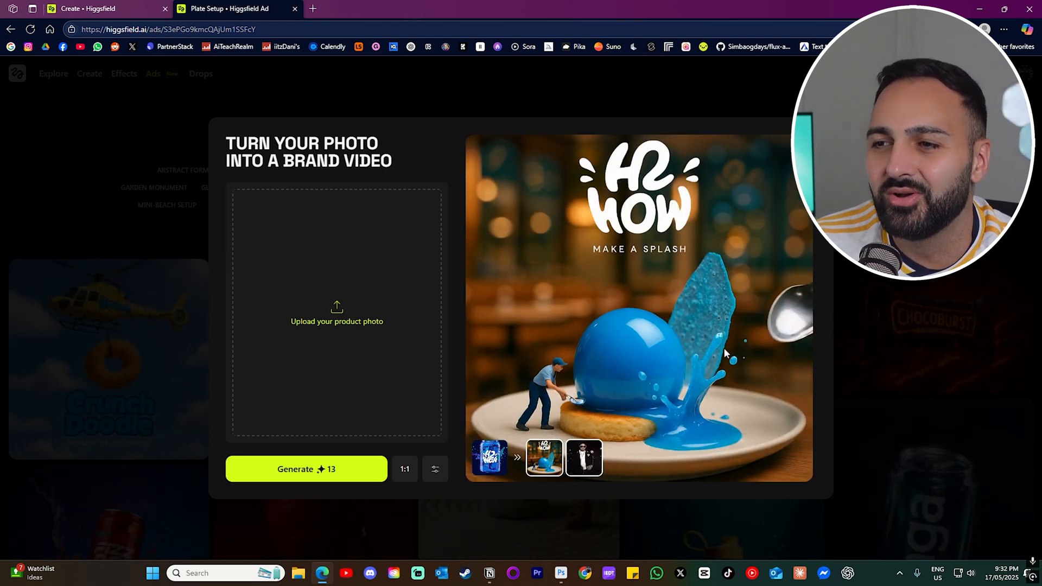
left_click(87, 9)
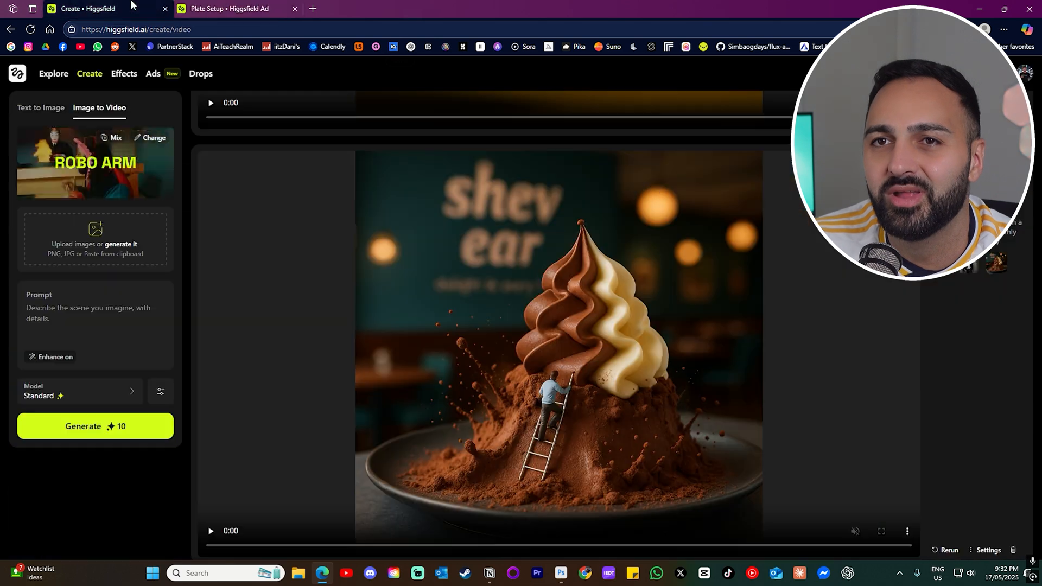
scroll("down", 3)
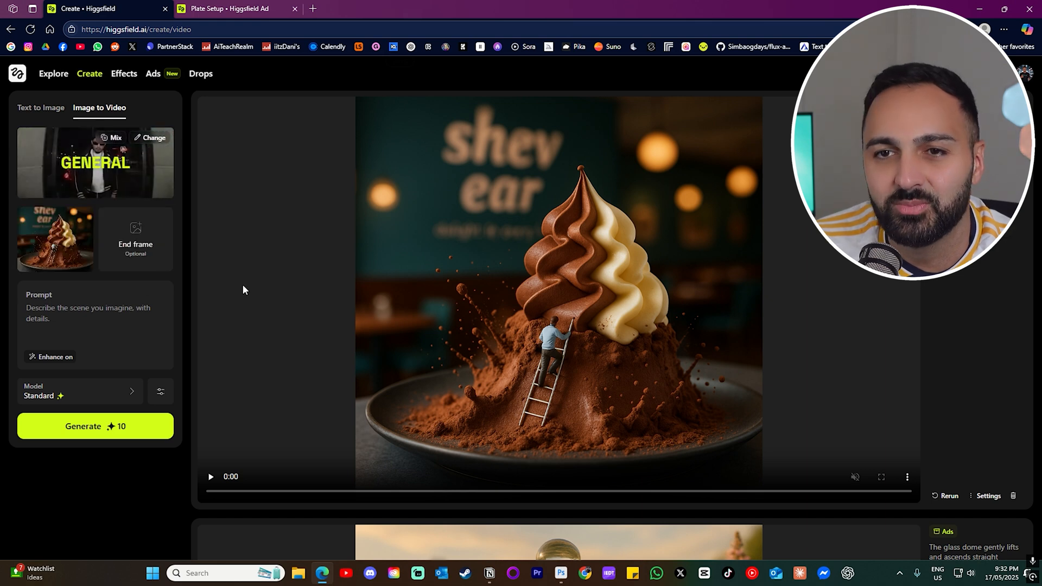
Play the swirl-dessert video with the tiny man on a ladder through to its end.
left_click(210, 477)
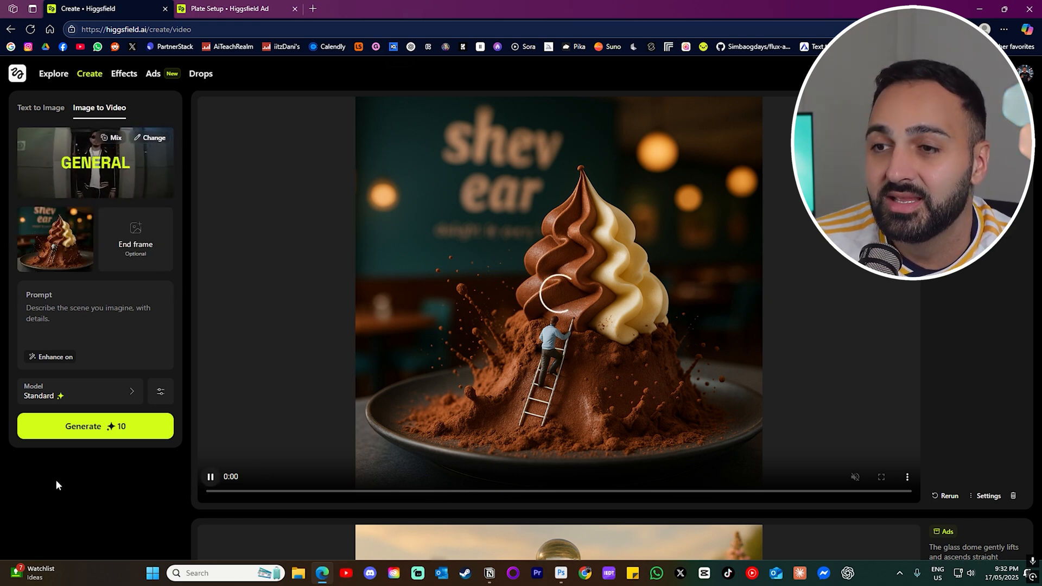
left_click(210, 477)
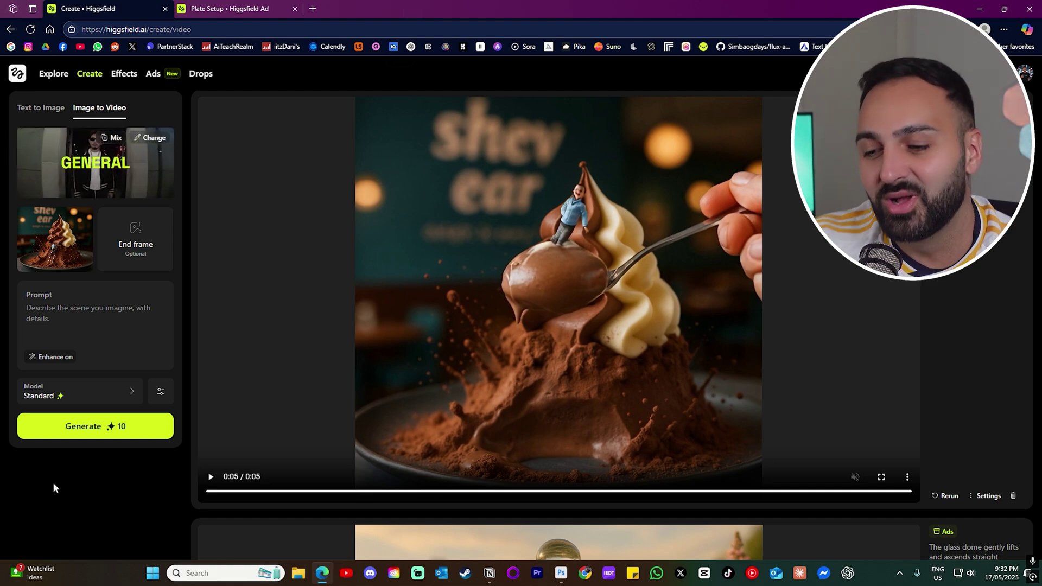
left_click(237, 9)
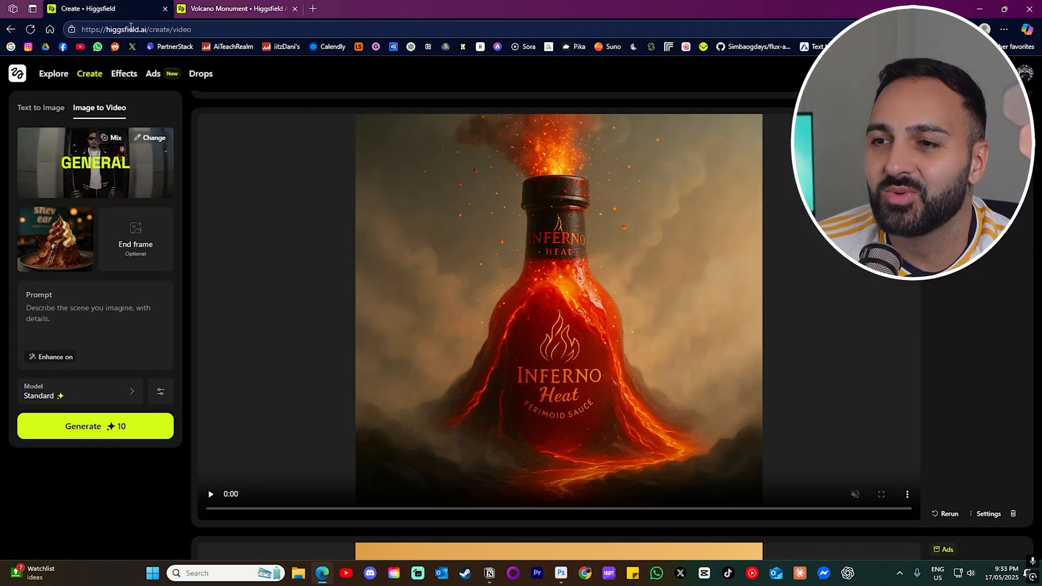
Start playback of the Inferno Heat hot-sauce bottle volcano clip.
left_click(211, 493)
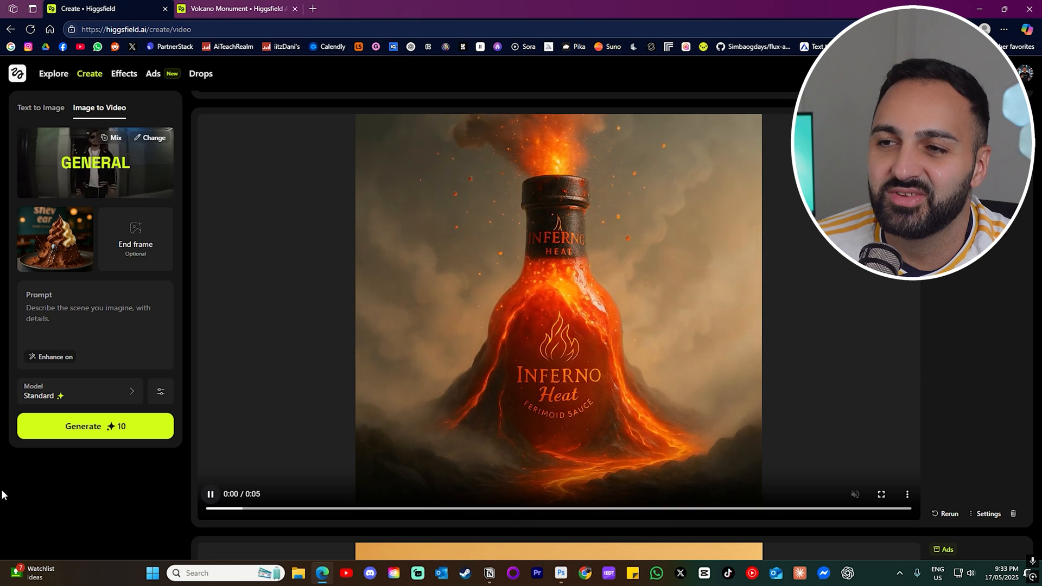